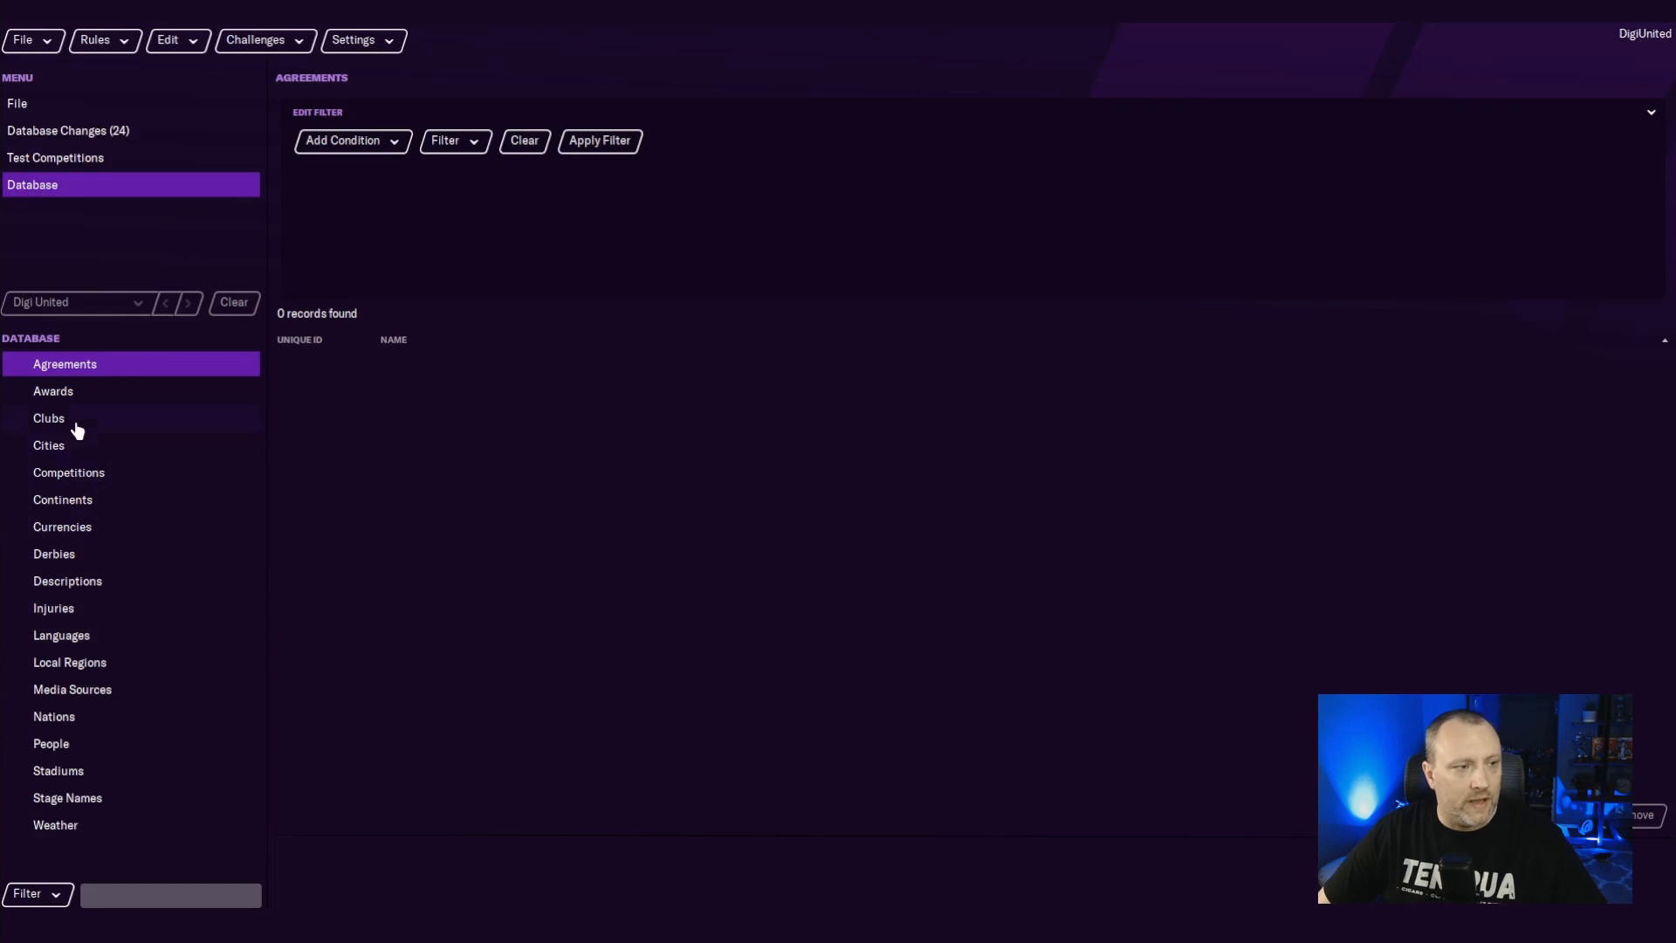
# Filter the Clubs database by name containing 'digi' and select the Digi United record.
pyautogui.click(49, 417)
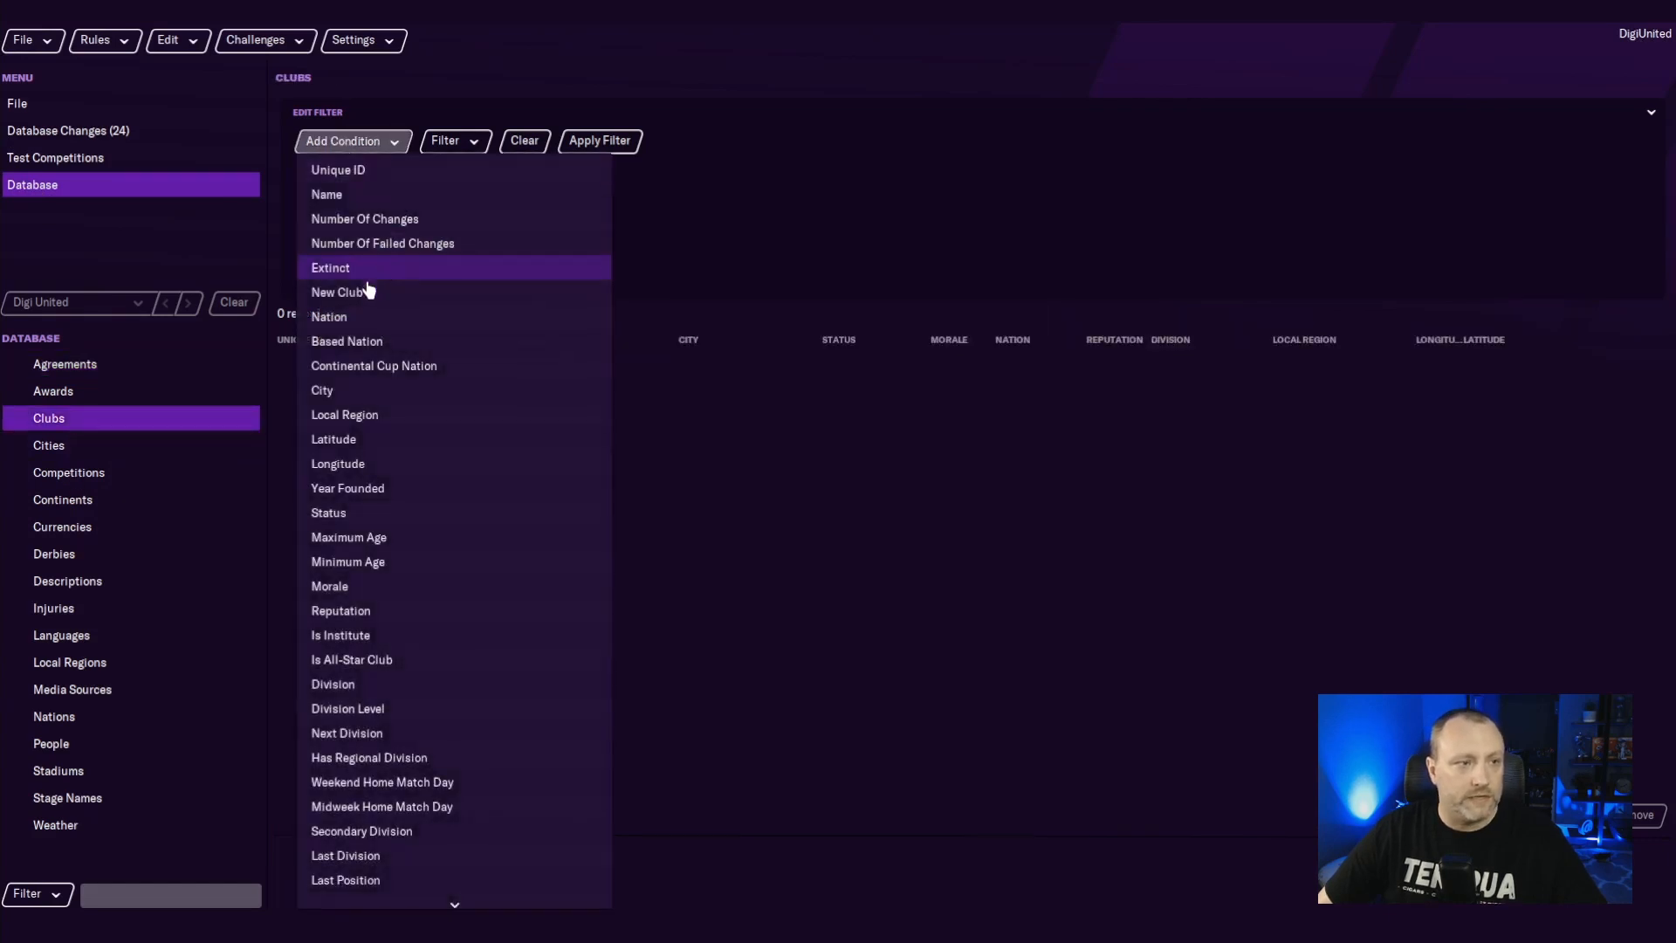
pyautogui.click(326, 193)
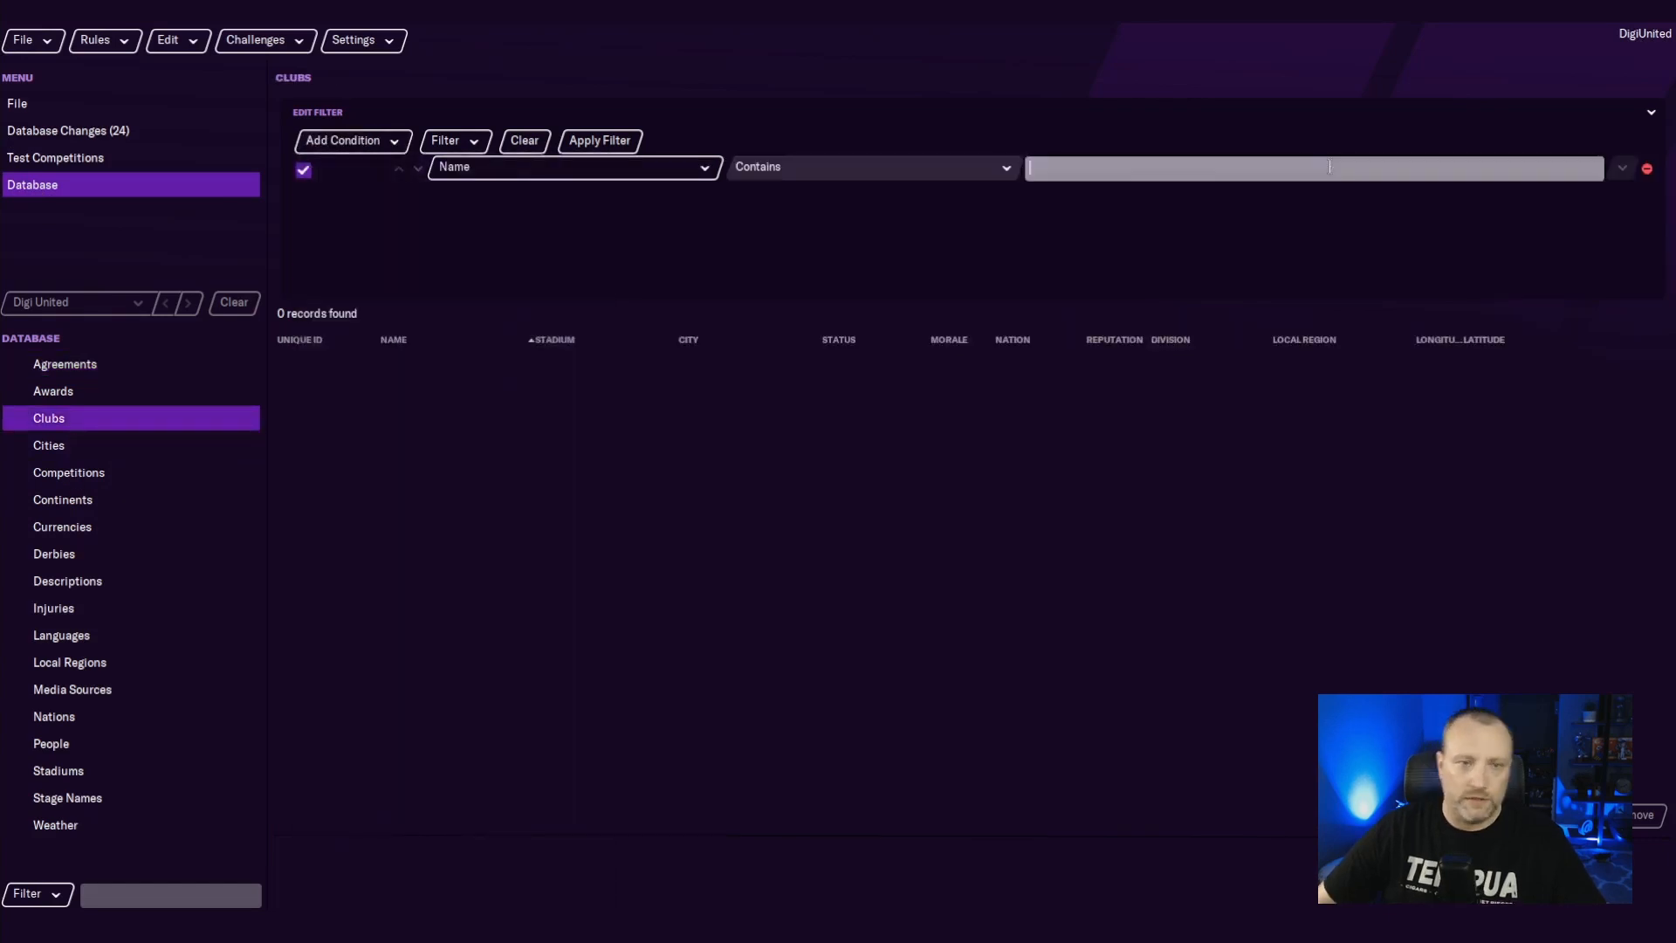
pyautogui.write('digi')
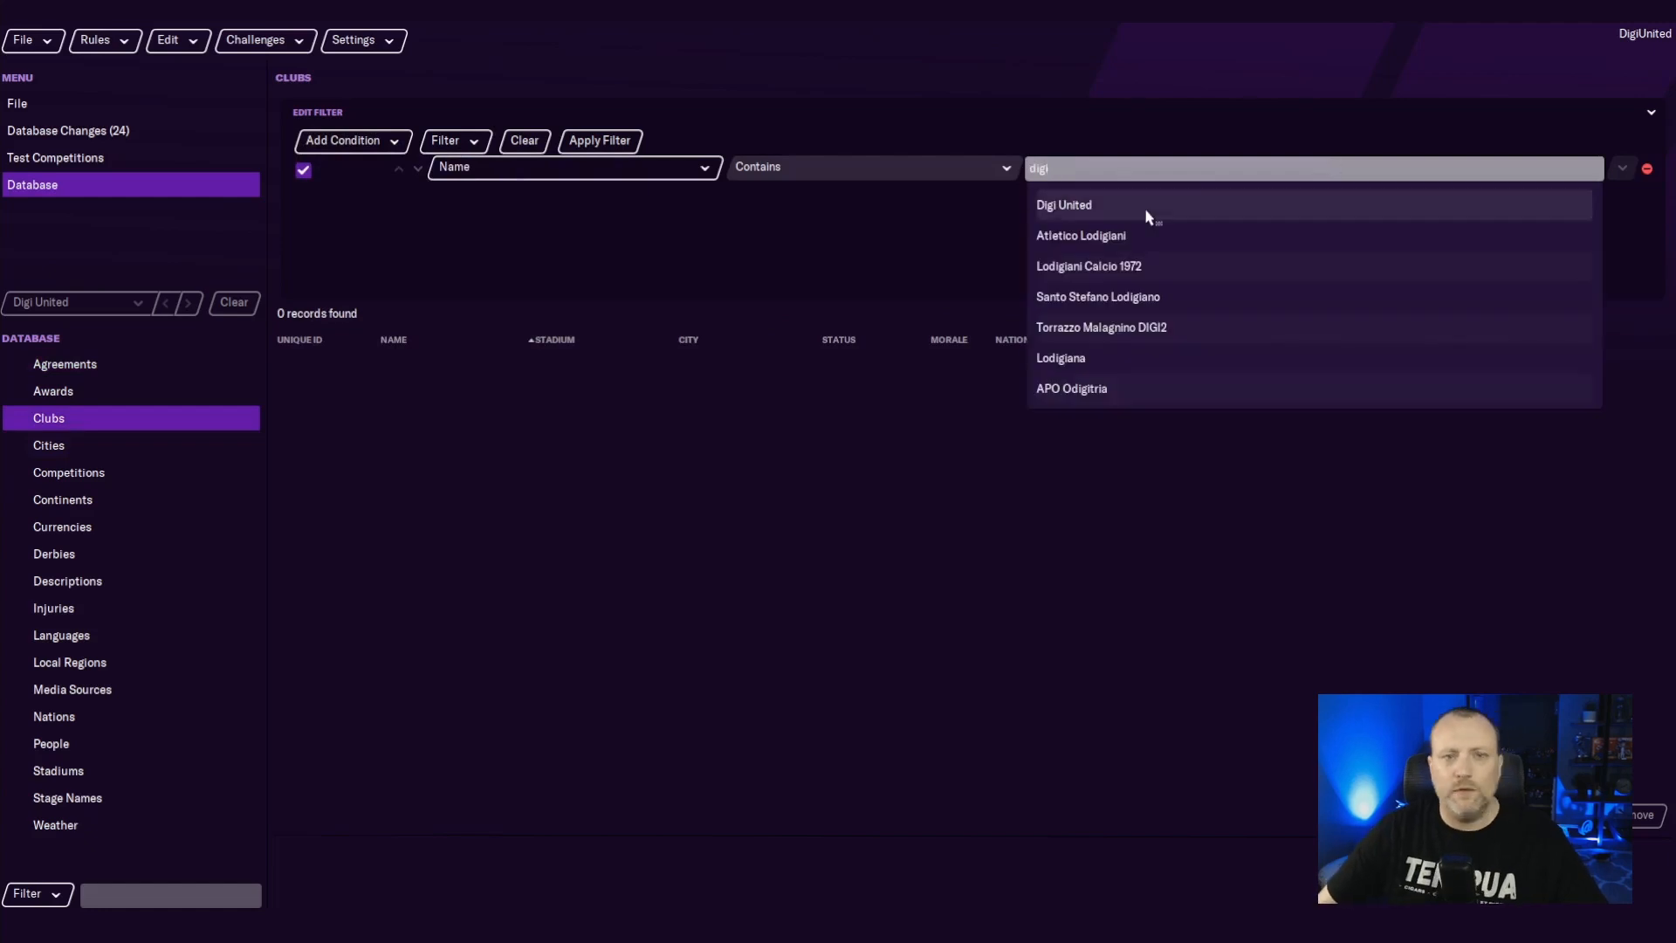
pyautogui.click(1064, 204)
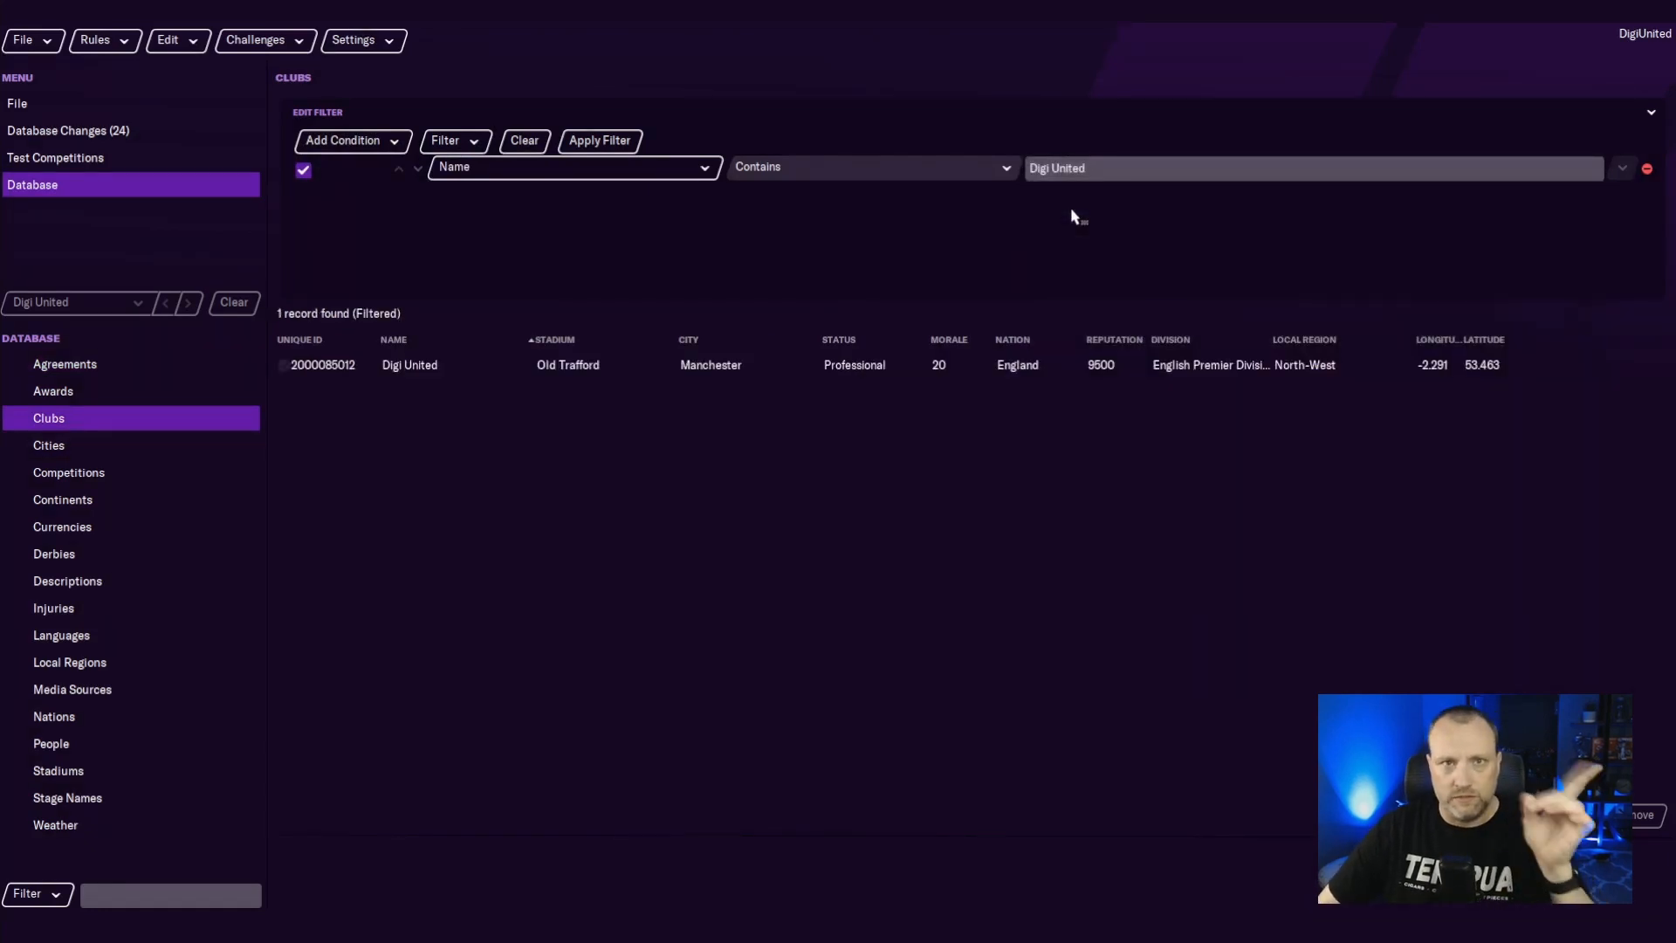
pyautogui.click(449, 364)
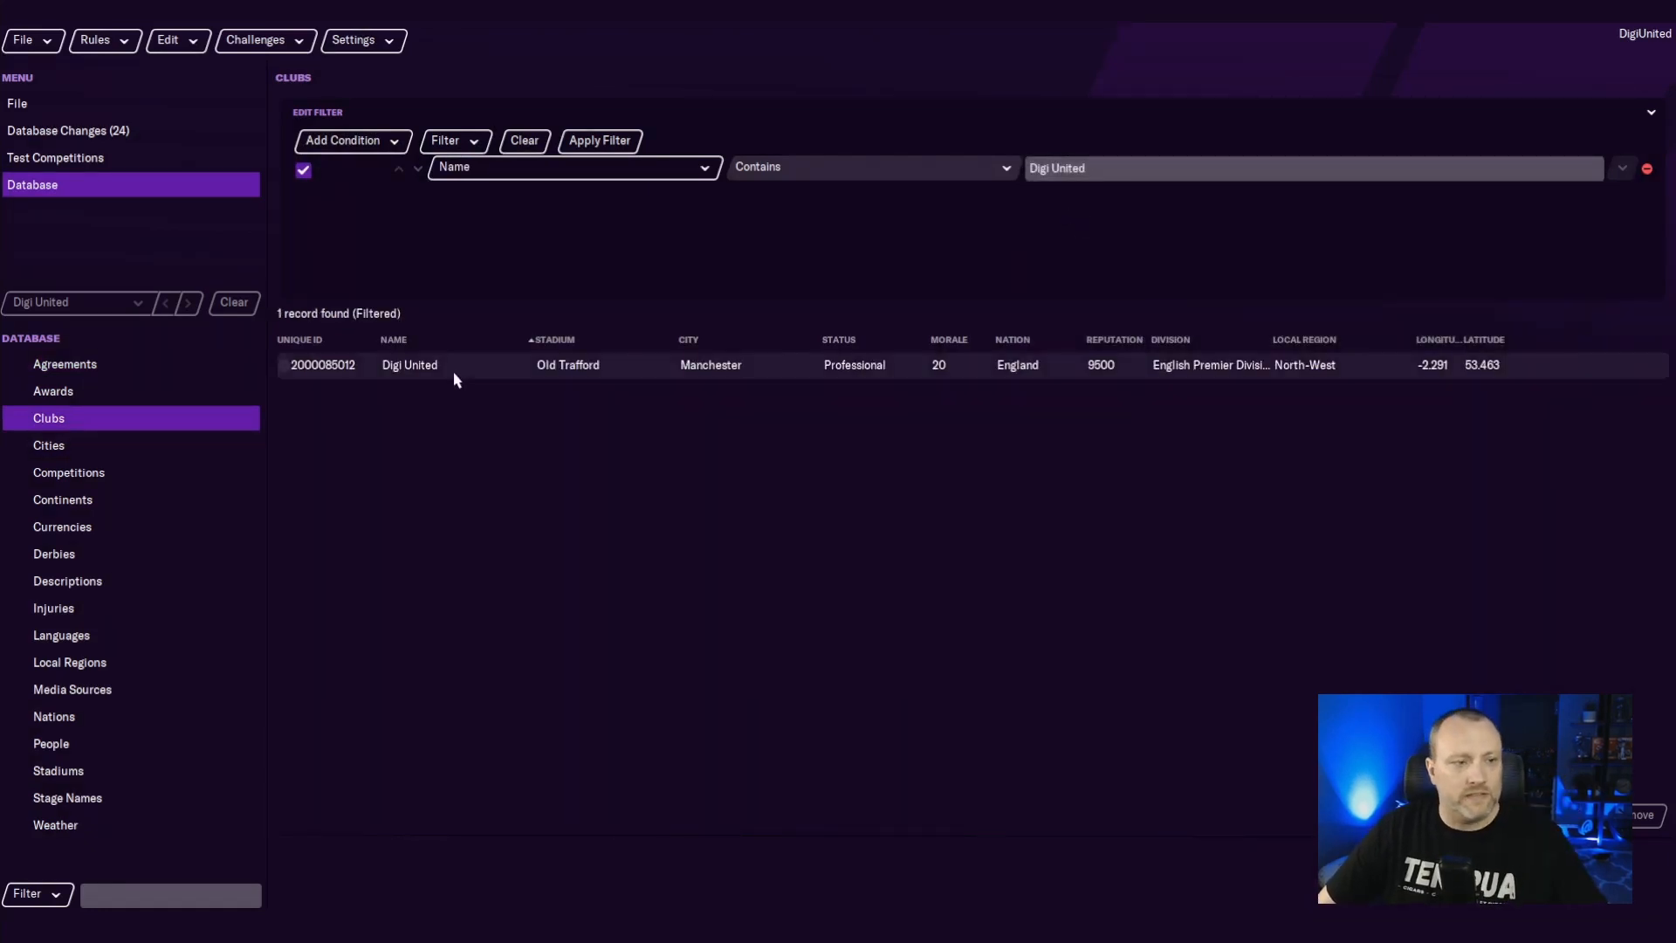
# Give Digi United a 600,000,000 balance in General Finances, dismissing the cash-too-high warning.
pyautogui.doubleClick(409, 365)
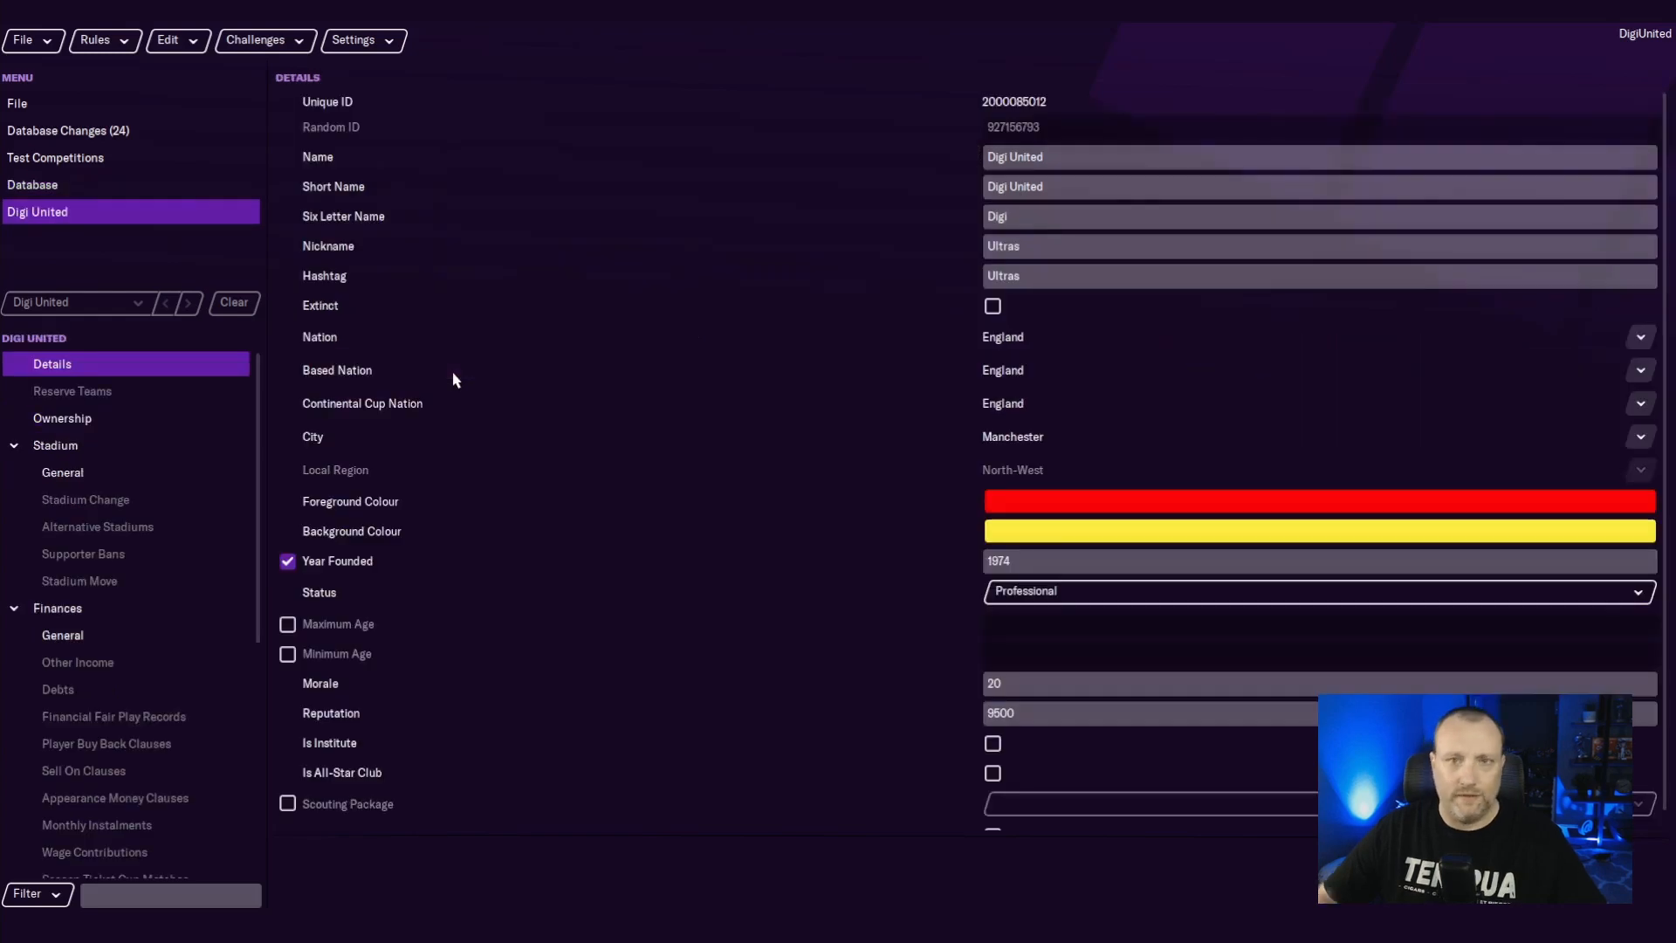
pyautogui.moveTo(182, 623)
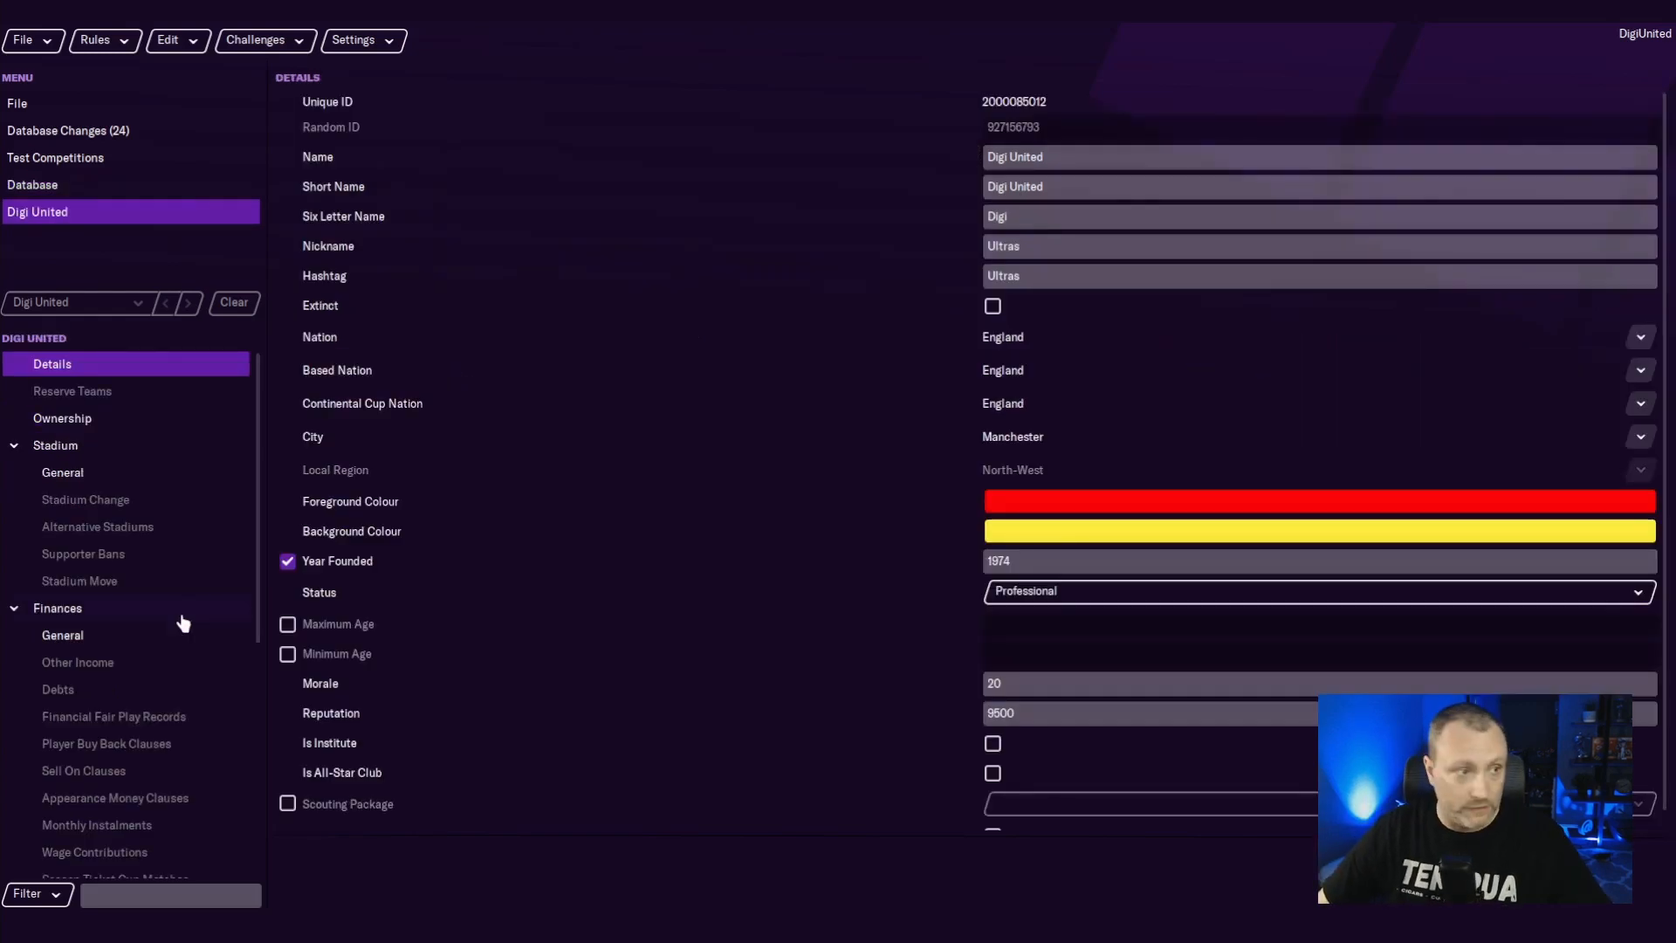
pyautogui.click(63, 635)
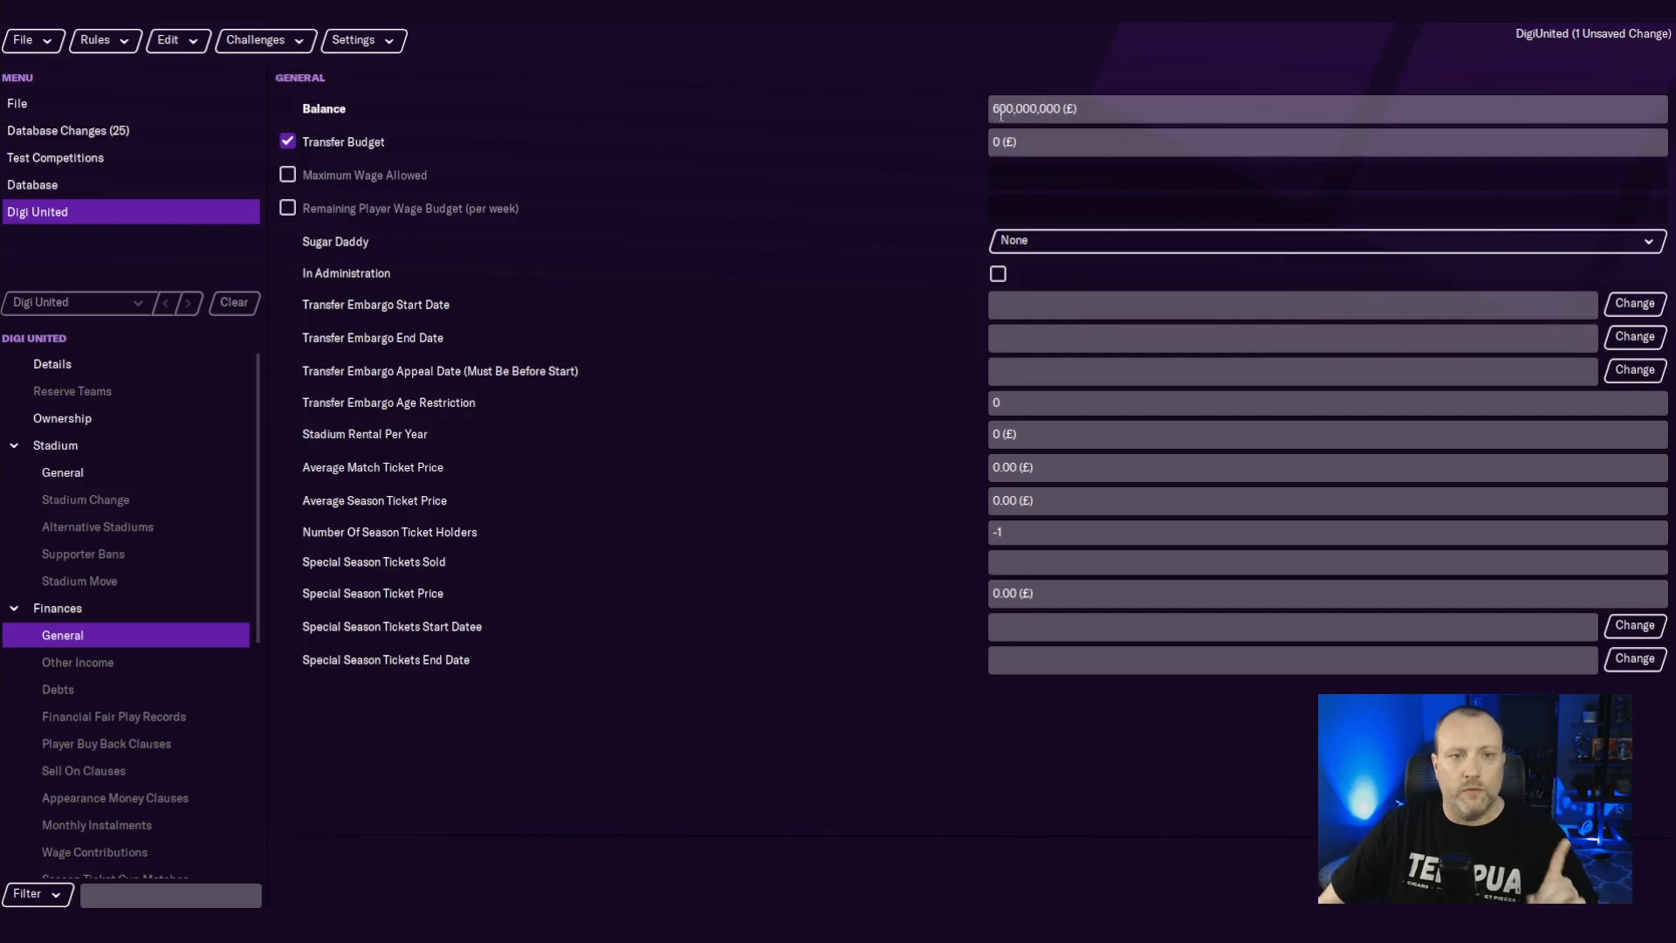
pyautogui.click(51, 364)
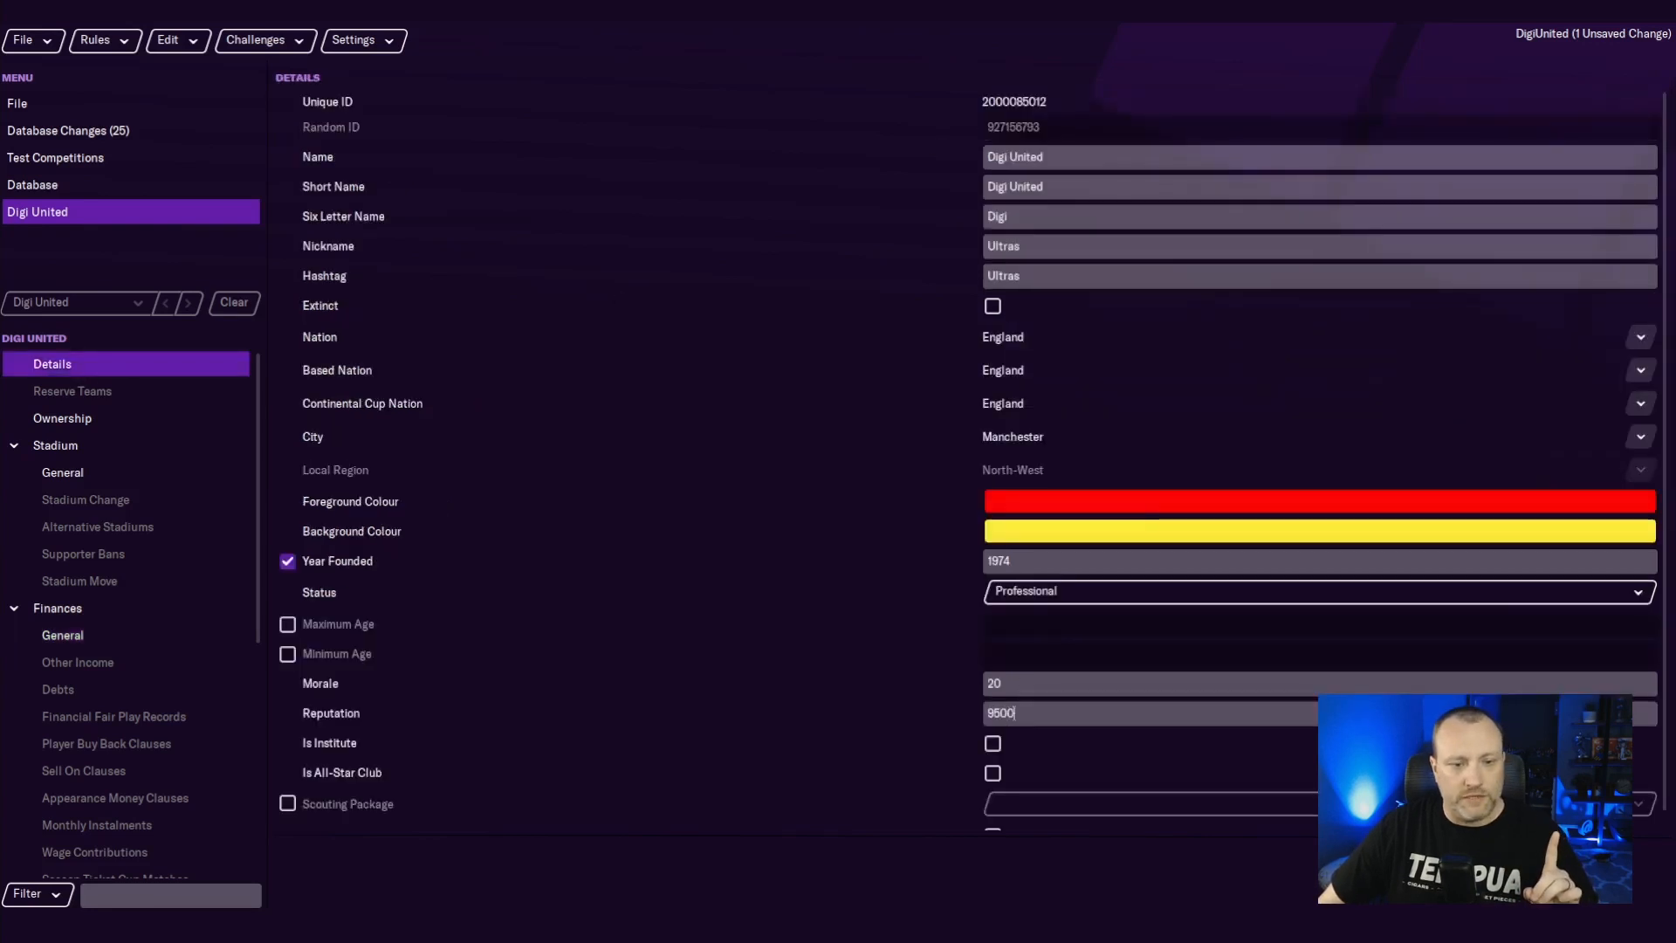
pyautogui.click(63, 636)
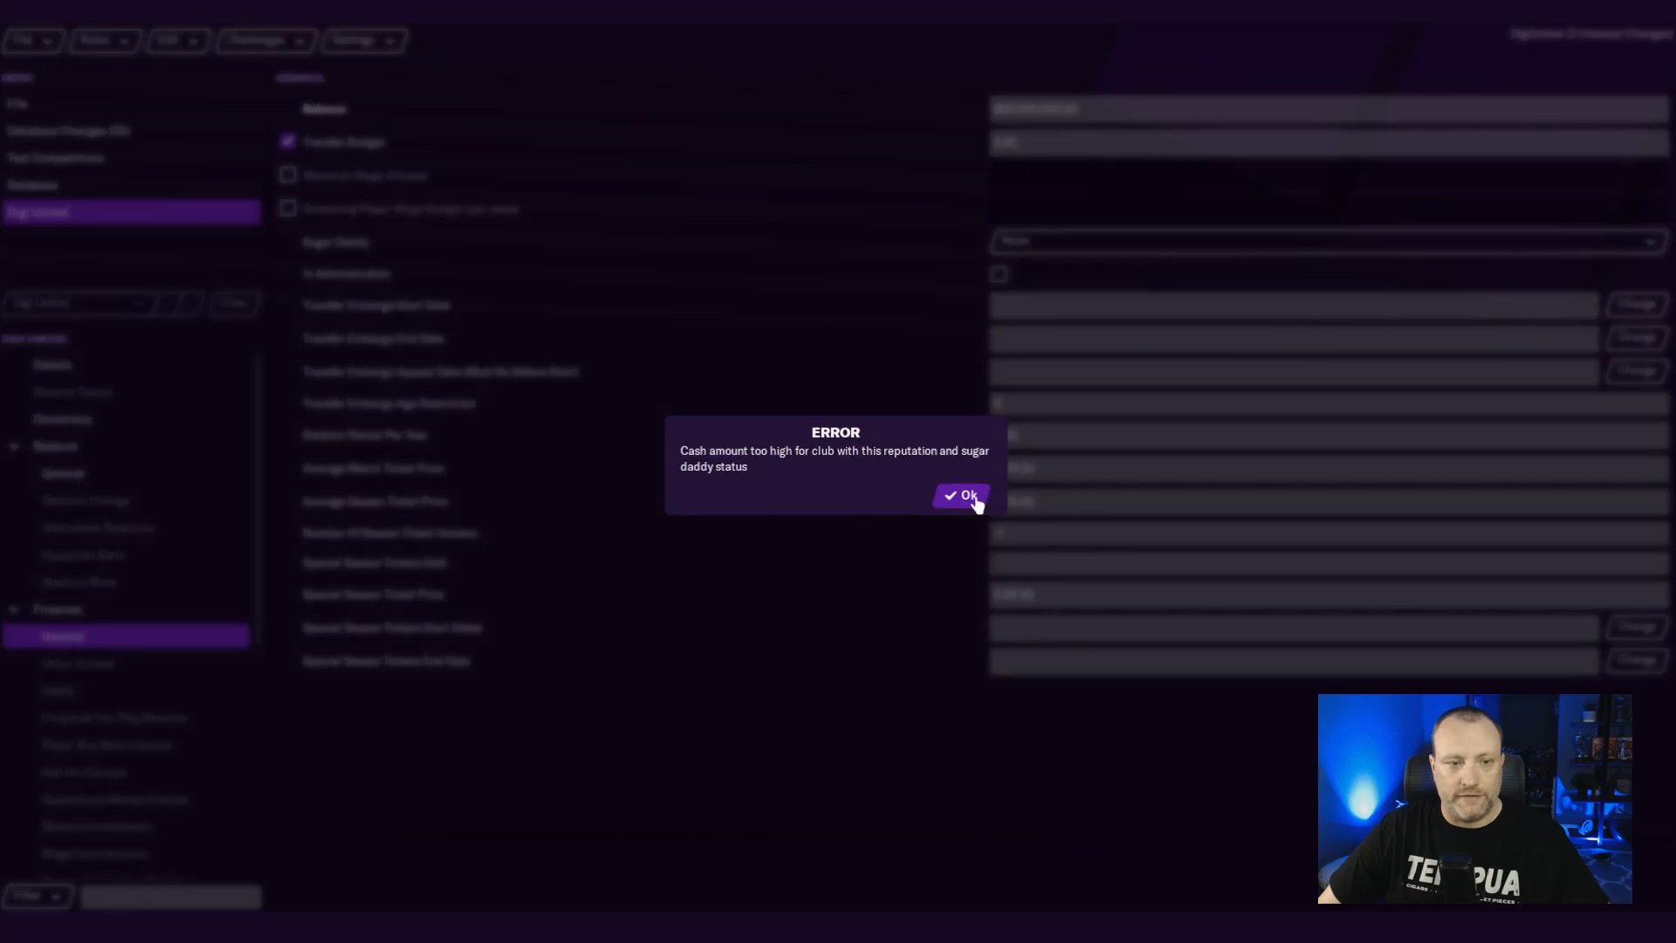
pyautogui.click(960, 494)
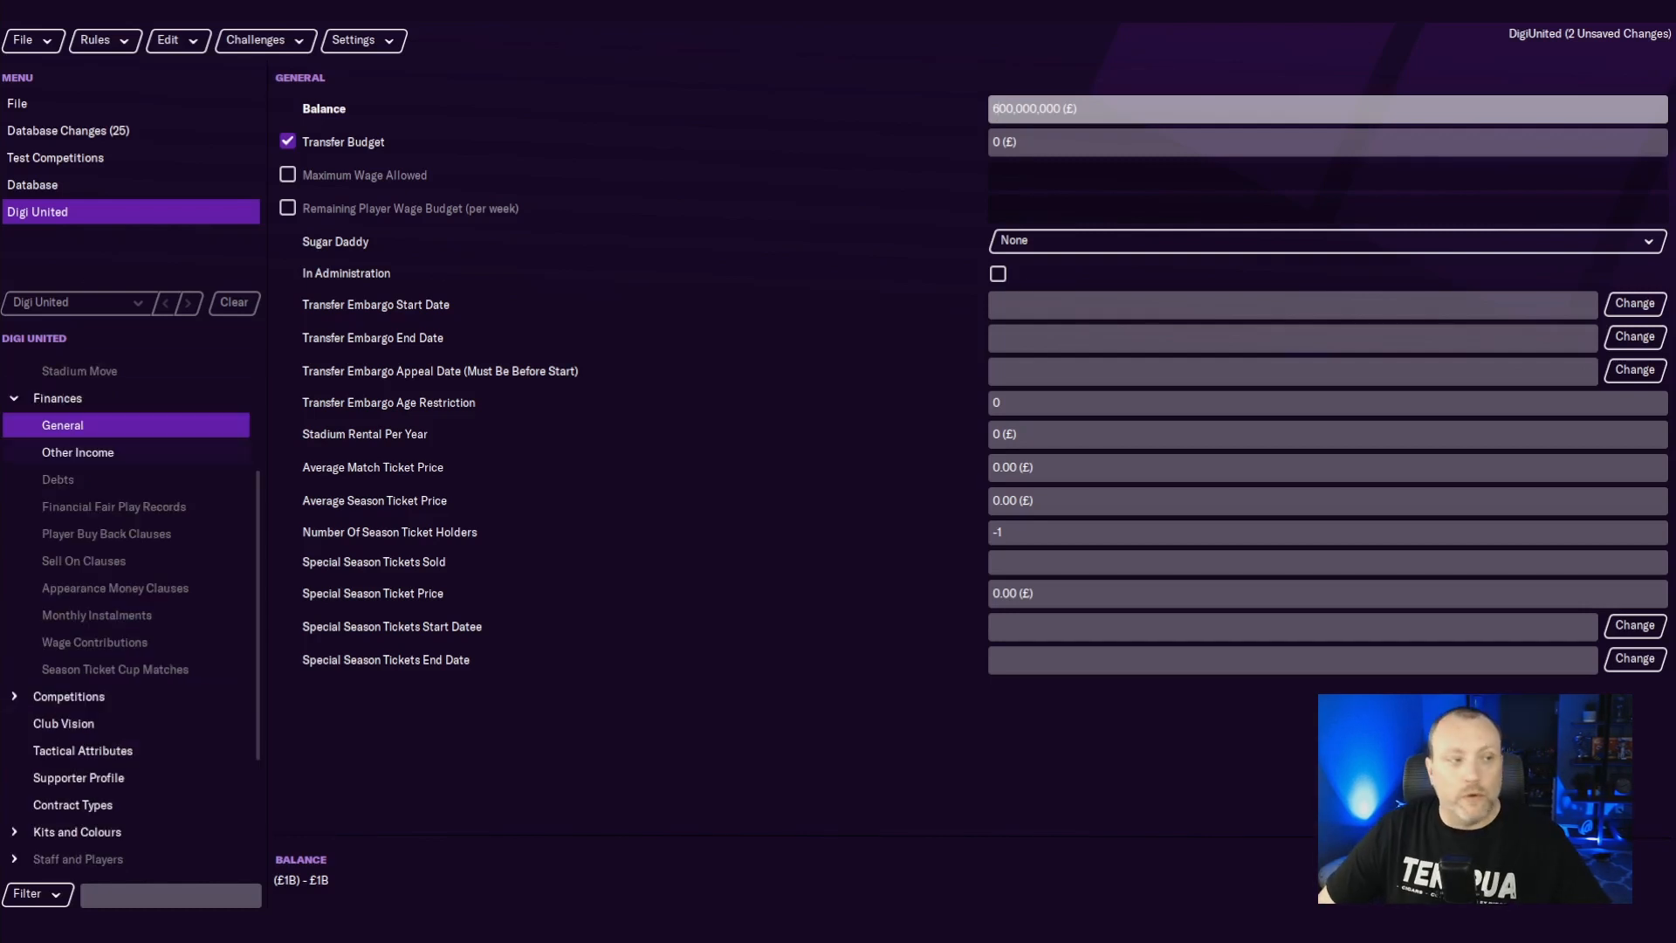
# Add a 500,000,000 General Sponsor entry under Other Income.
pyautogui.click(76, 451)
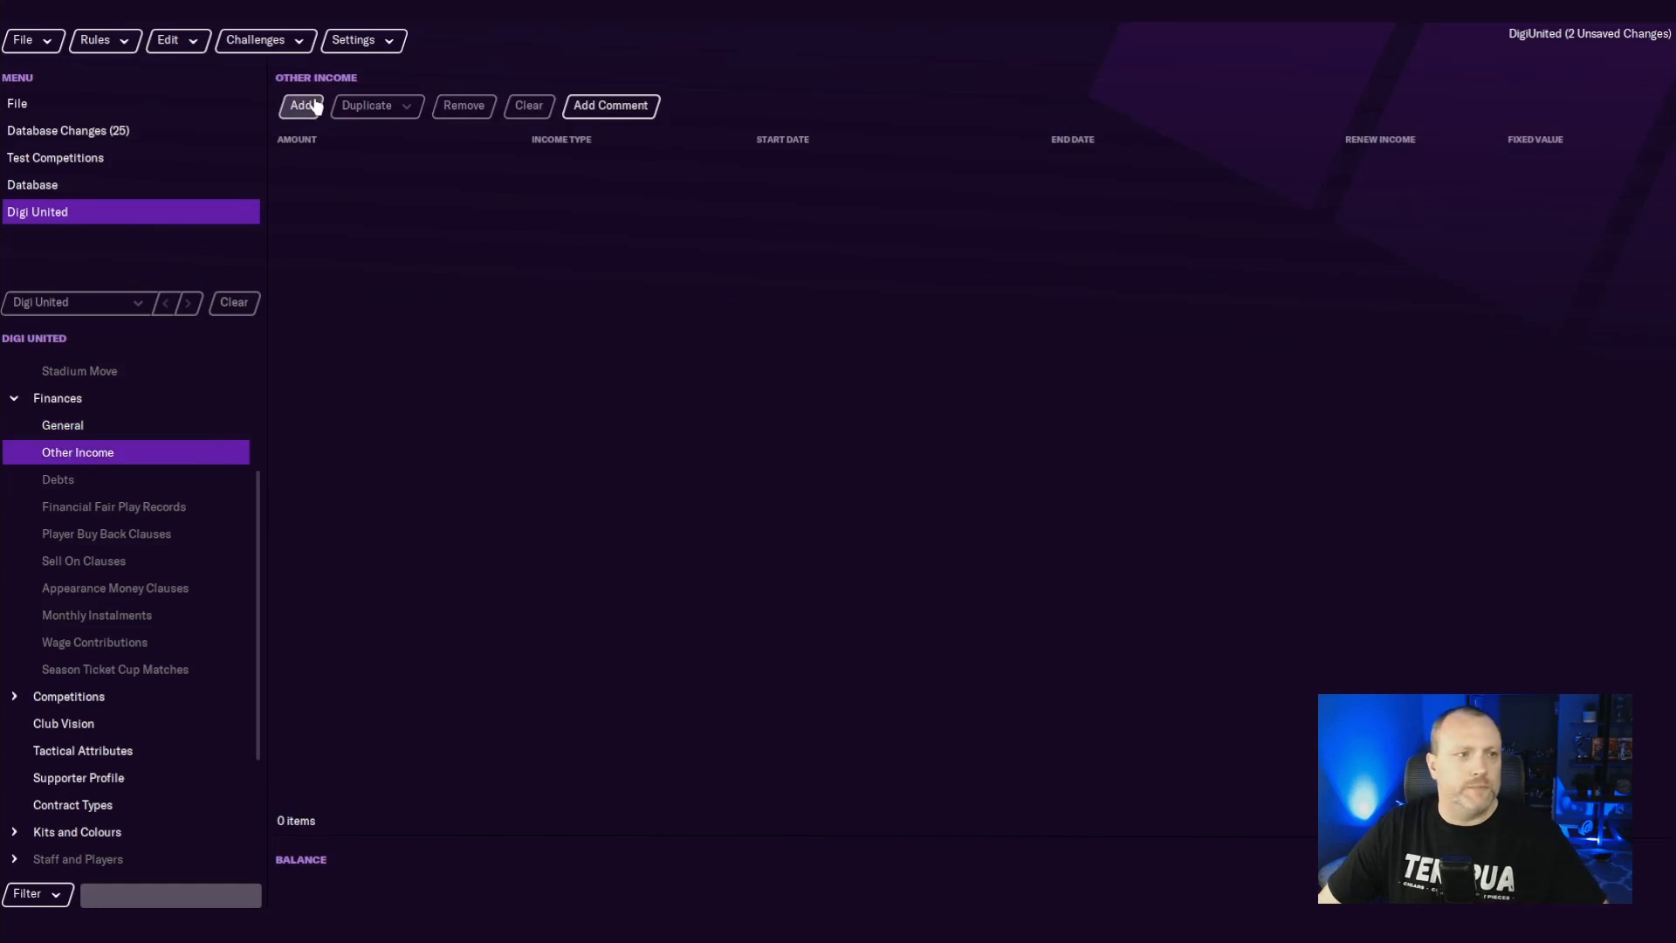
pyautogui.click(300, 105)
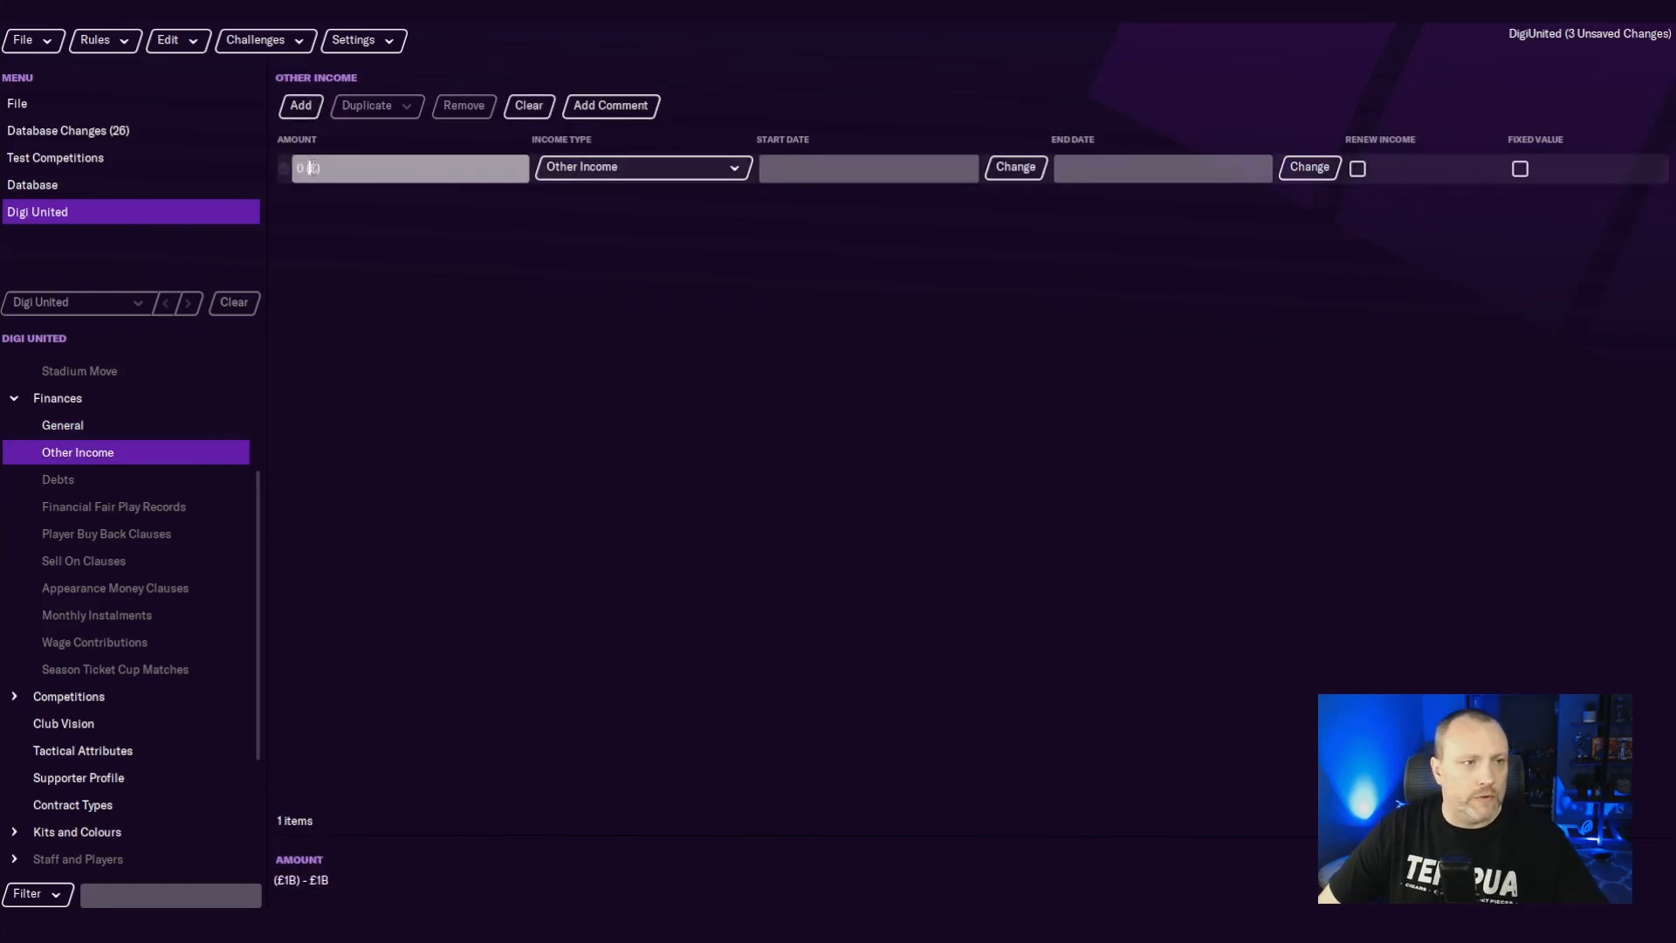
pyautogui.write('50000')
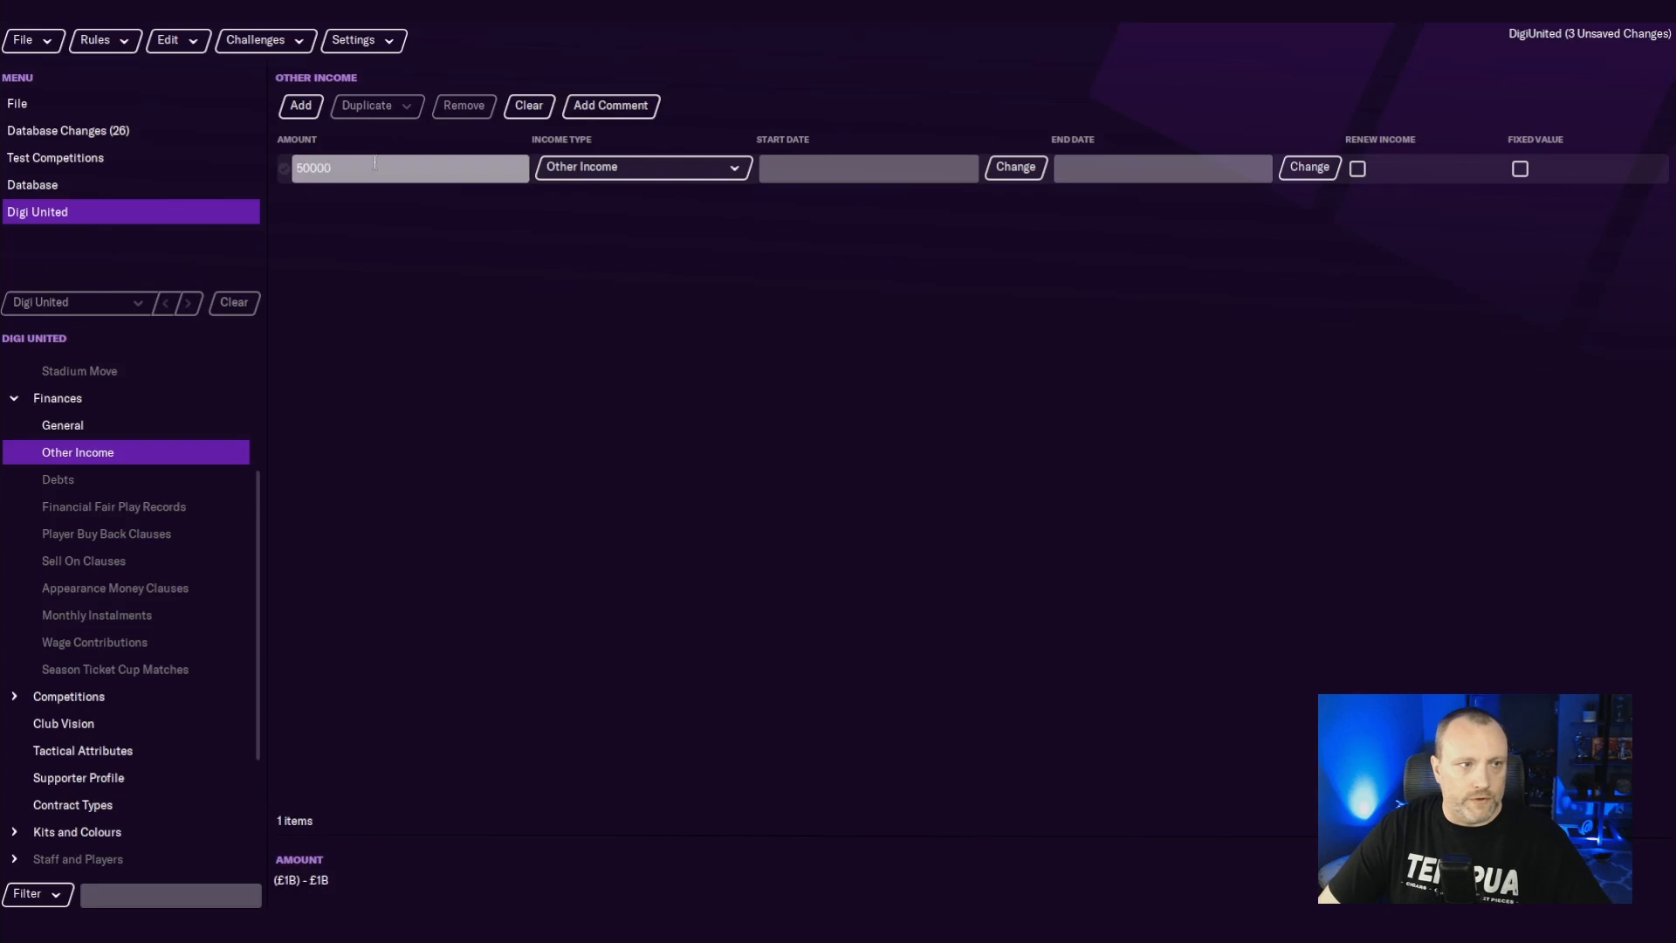
pyautogui.write('500000000')
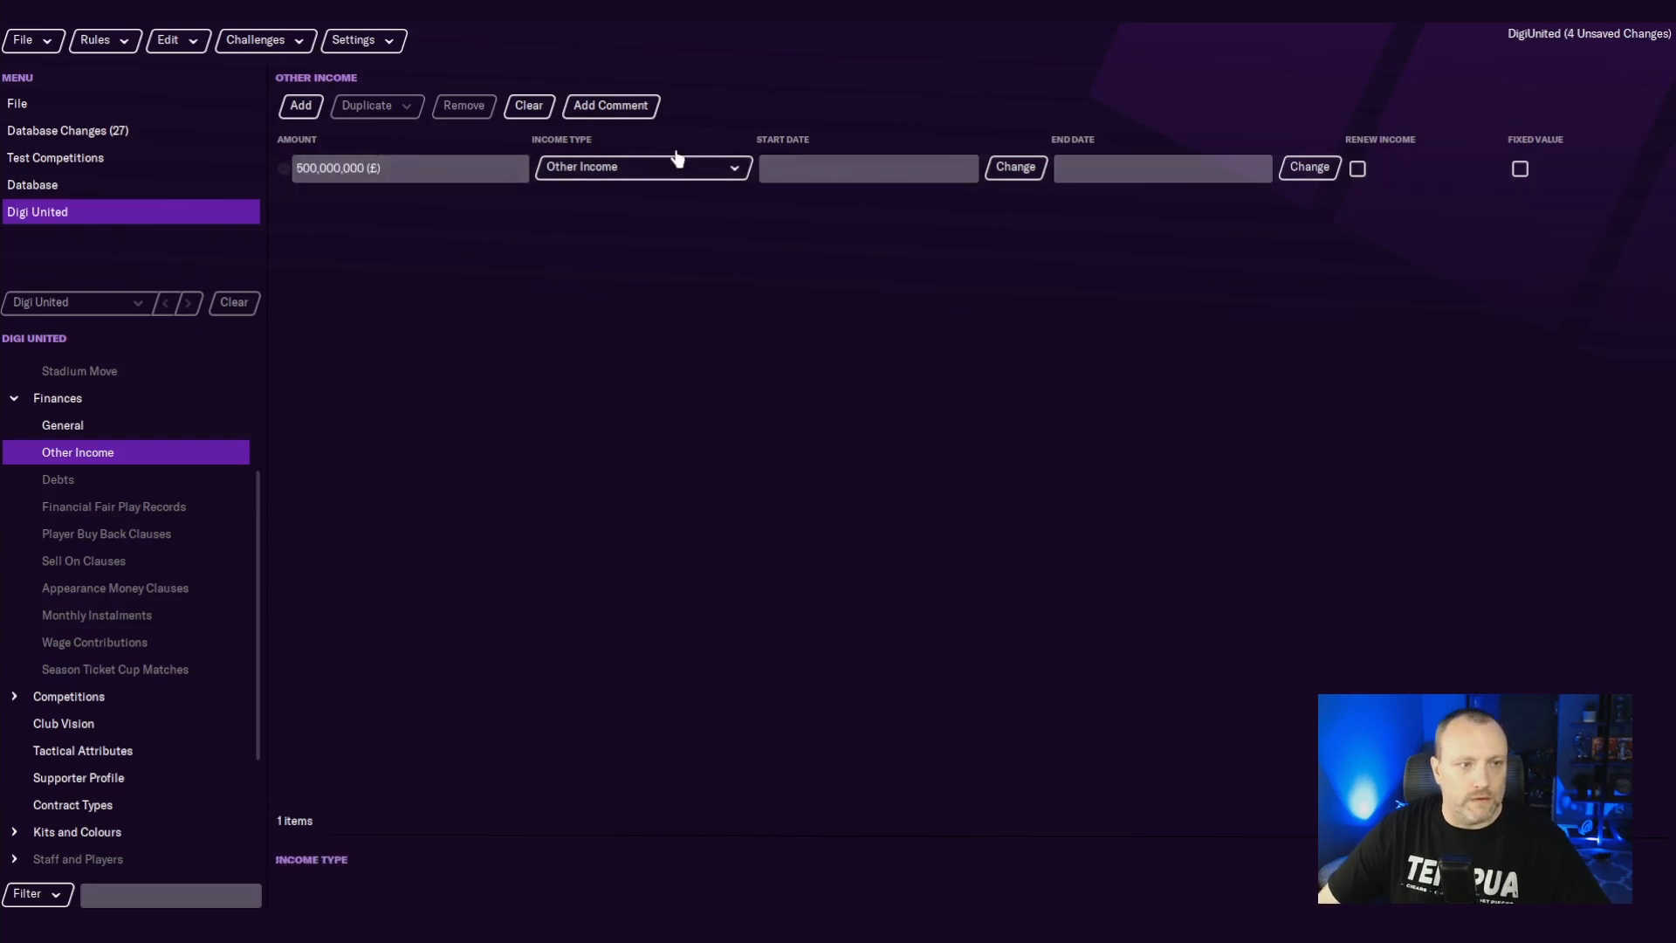
pyautogui.click(641, 167)
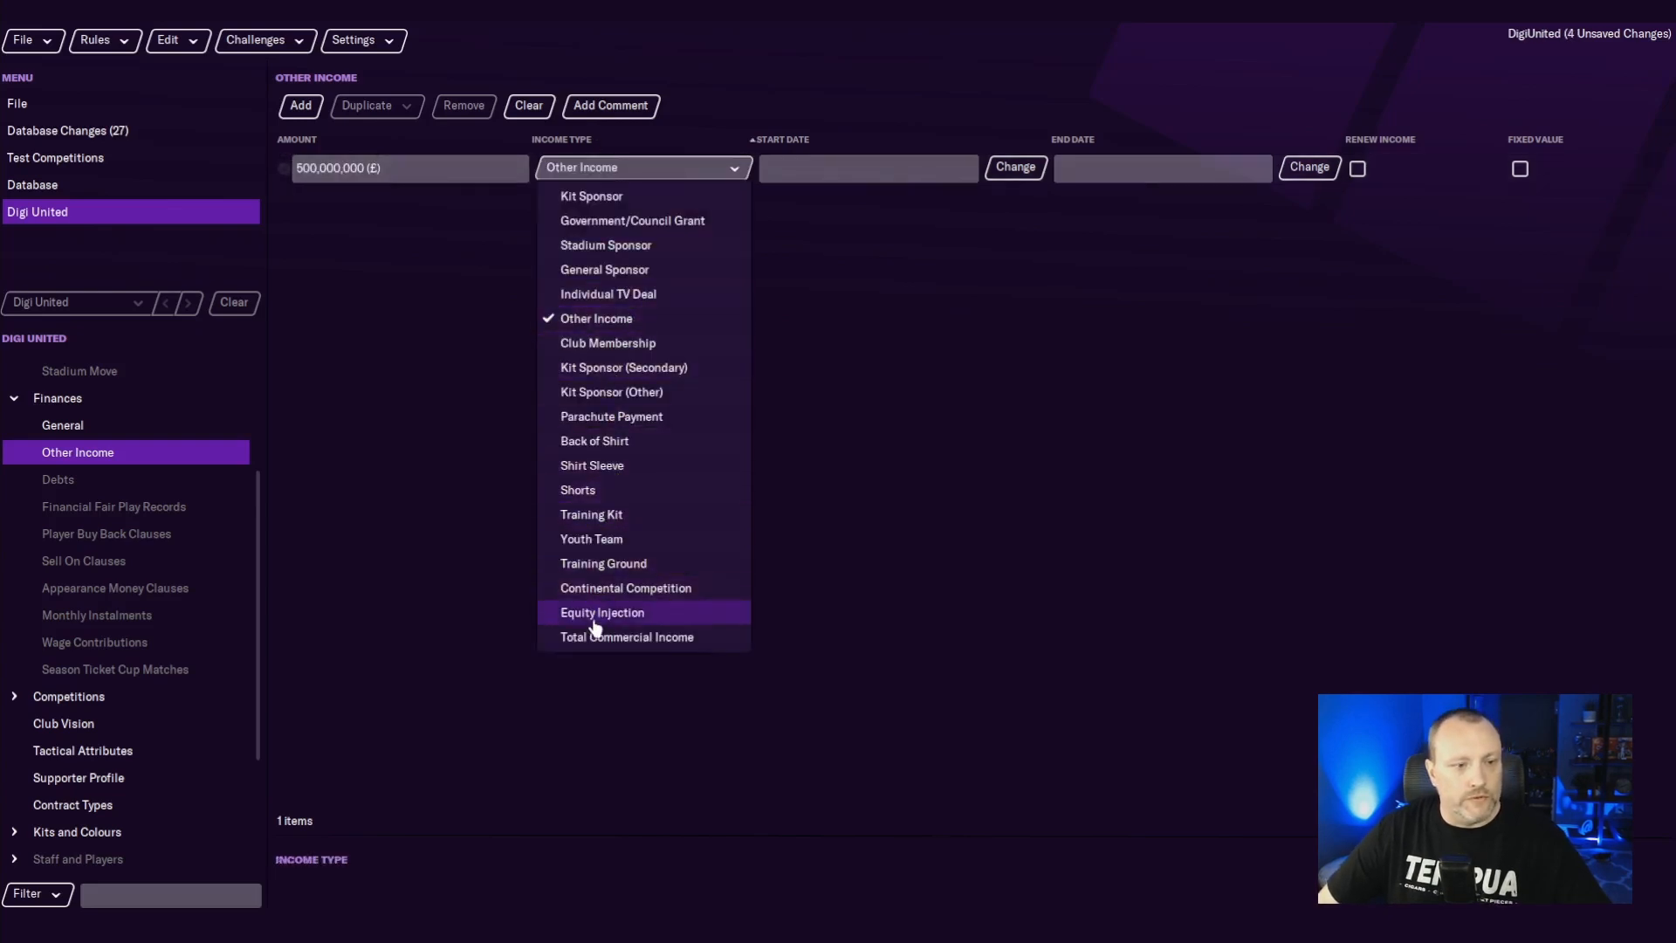
# Run the sponsor income from 1/7/2020 to 1/7/2040 and make it renew.
pyautogui.click(605, 269)
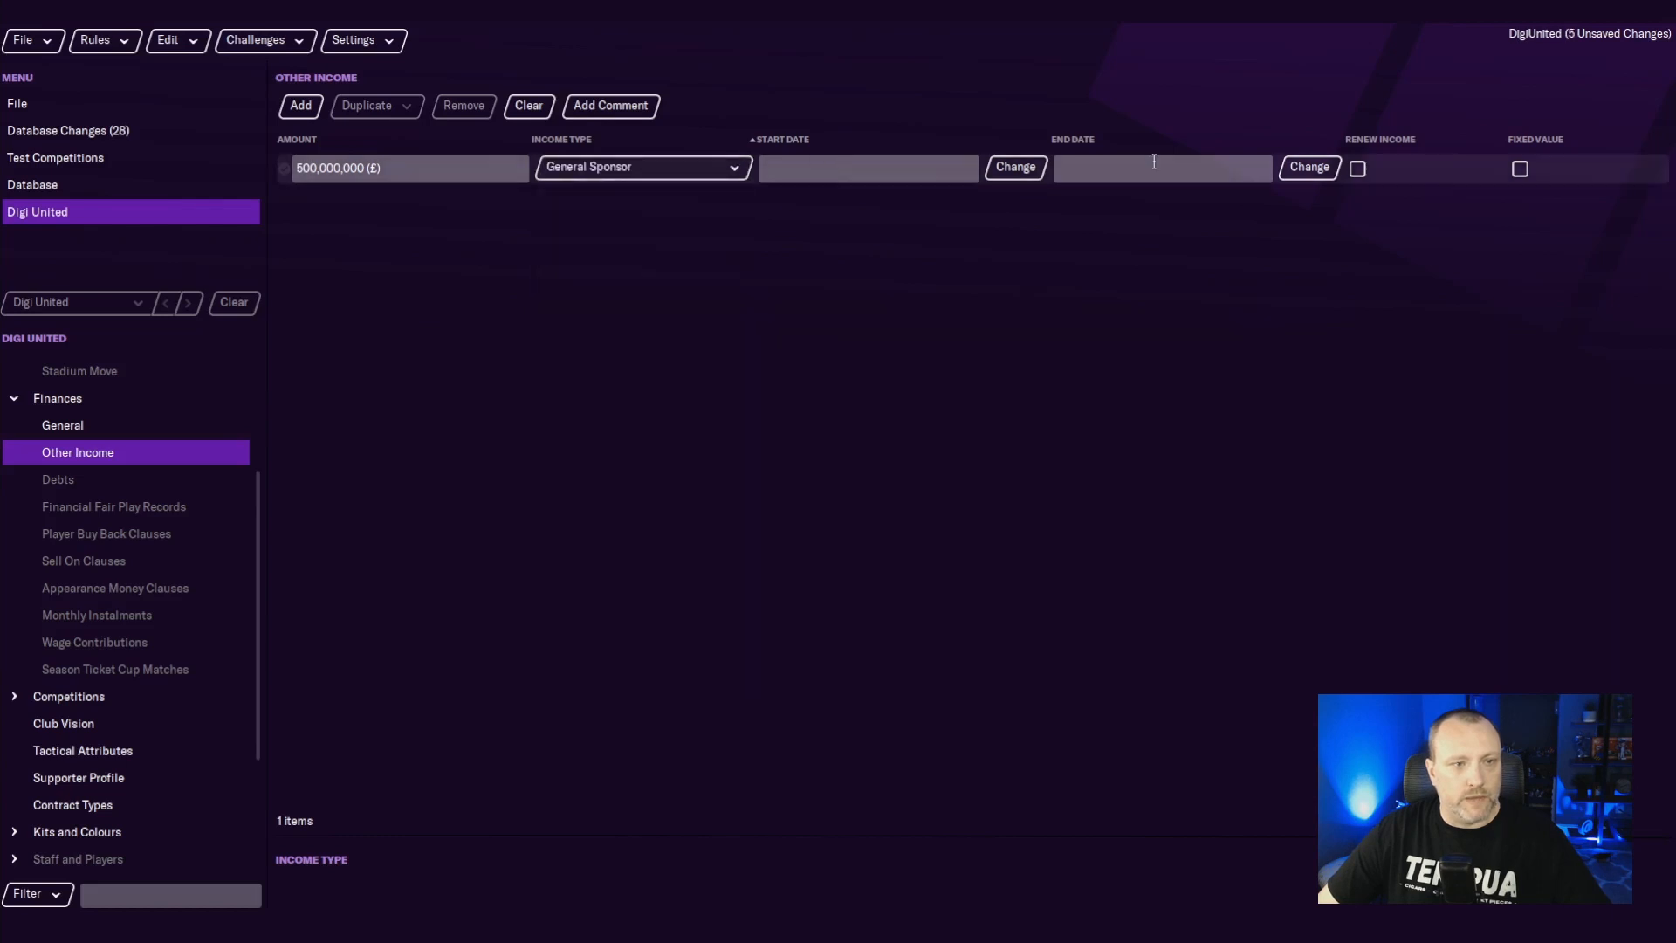
pyautogui.click(1013, 167)
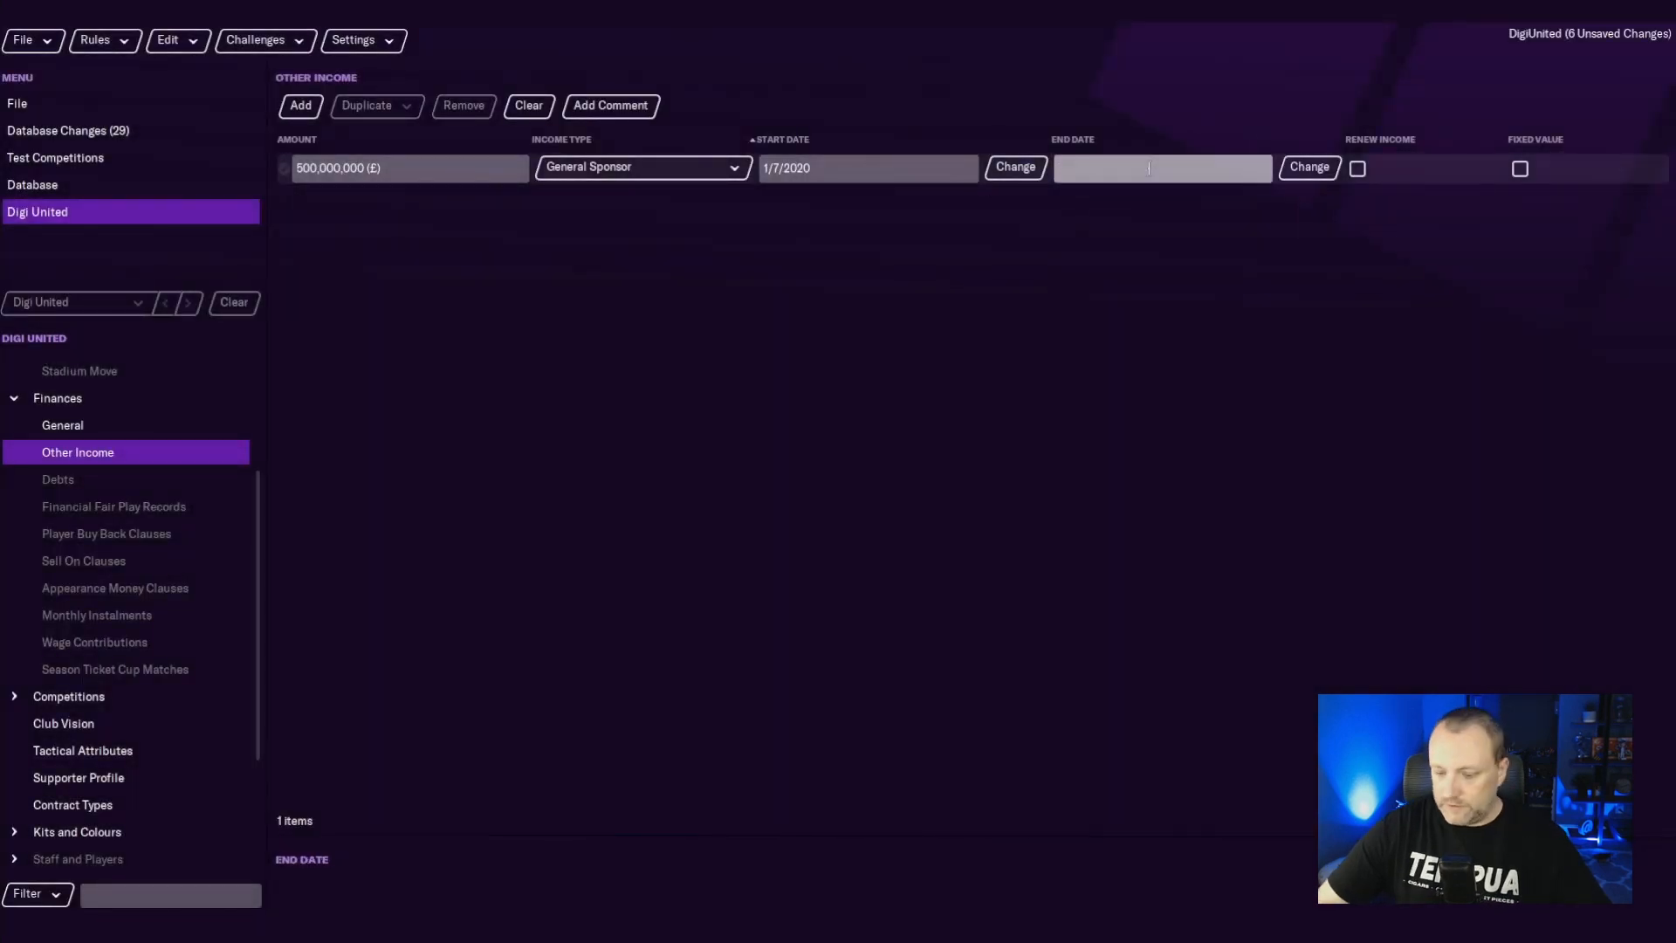
pyautogui.write('1/7/2040')
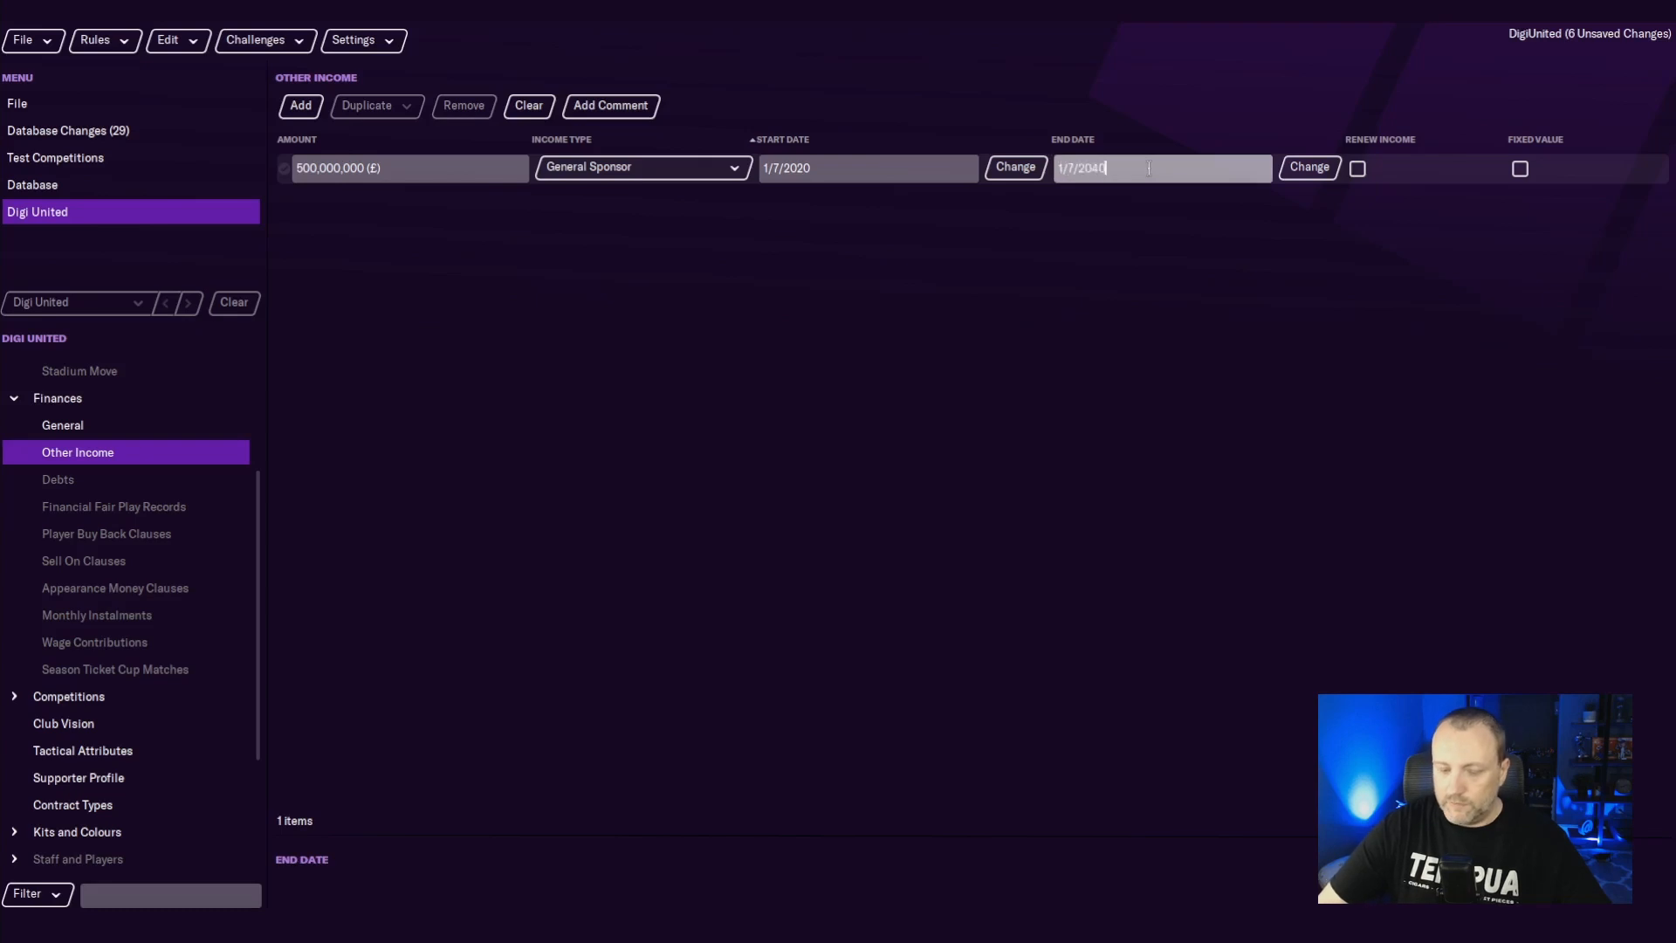
pyautogui.click(1359, 167)
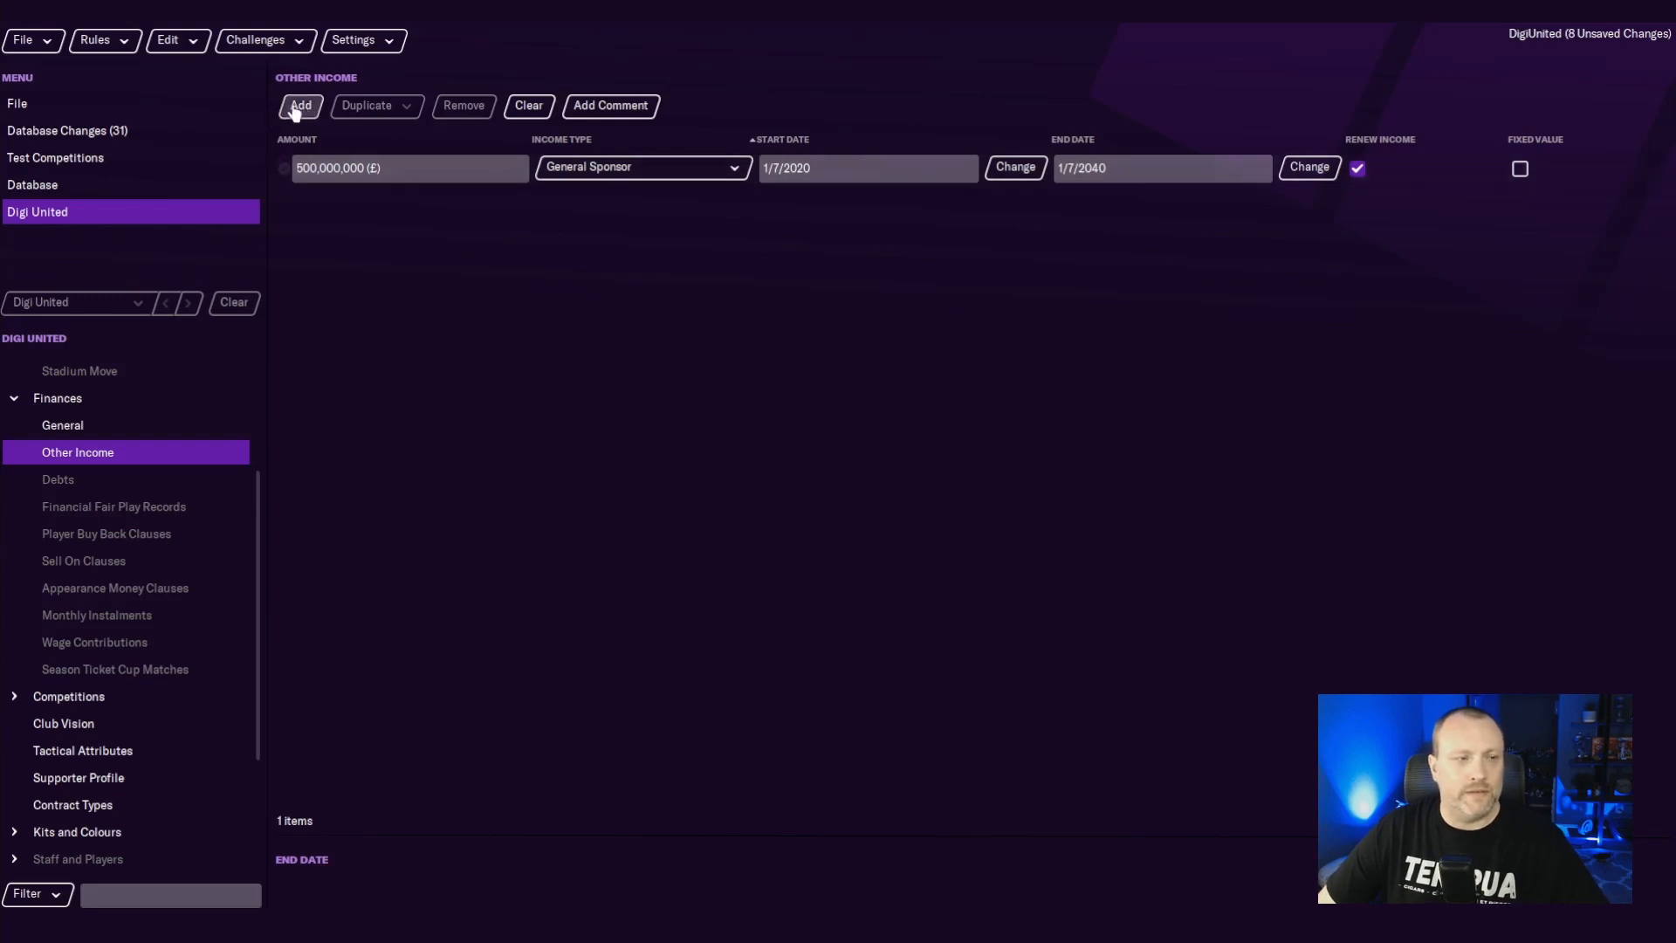
# Add a 100,000,000 Back of Shirt income starting 1/7/2020, then view the Debts page.
pyautogui.click(299, 105)
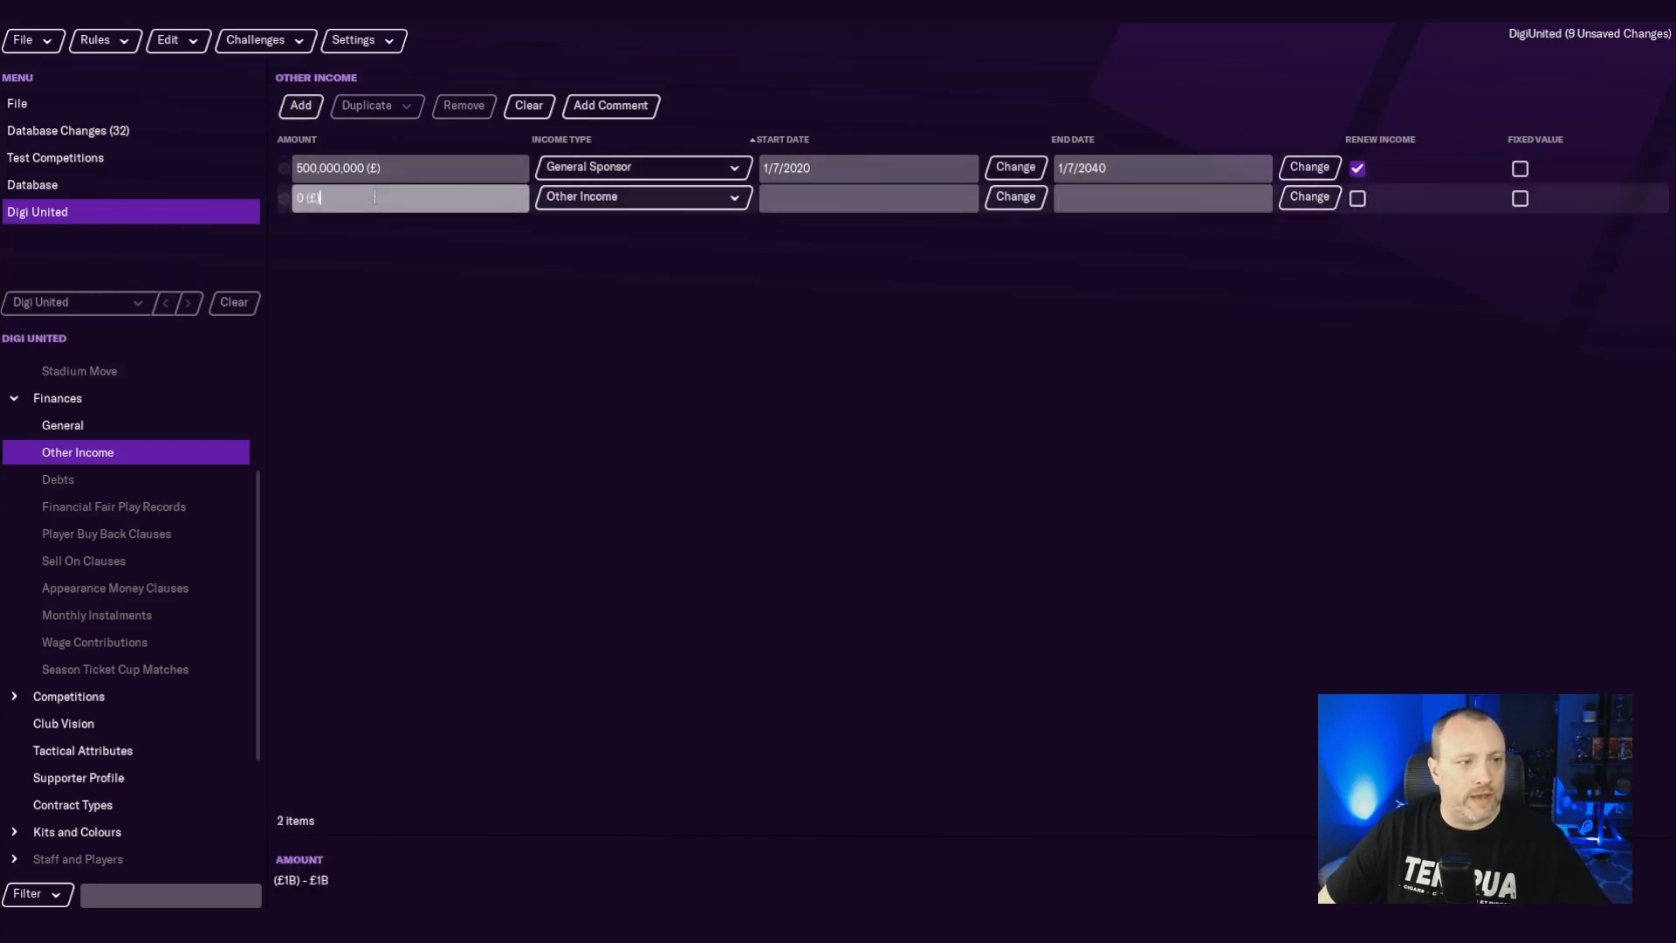
pyautogui.click(641, 198)
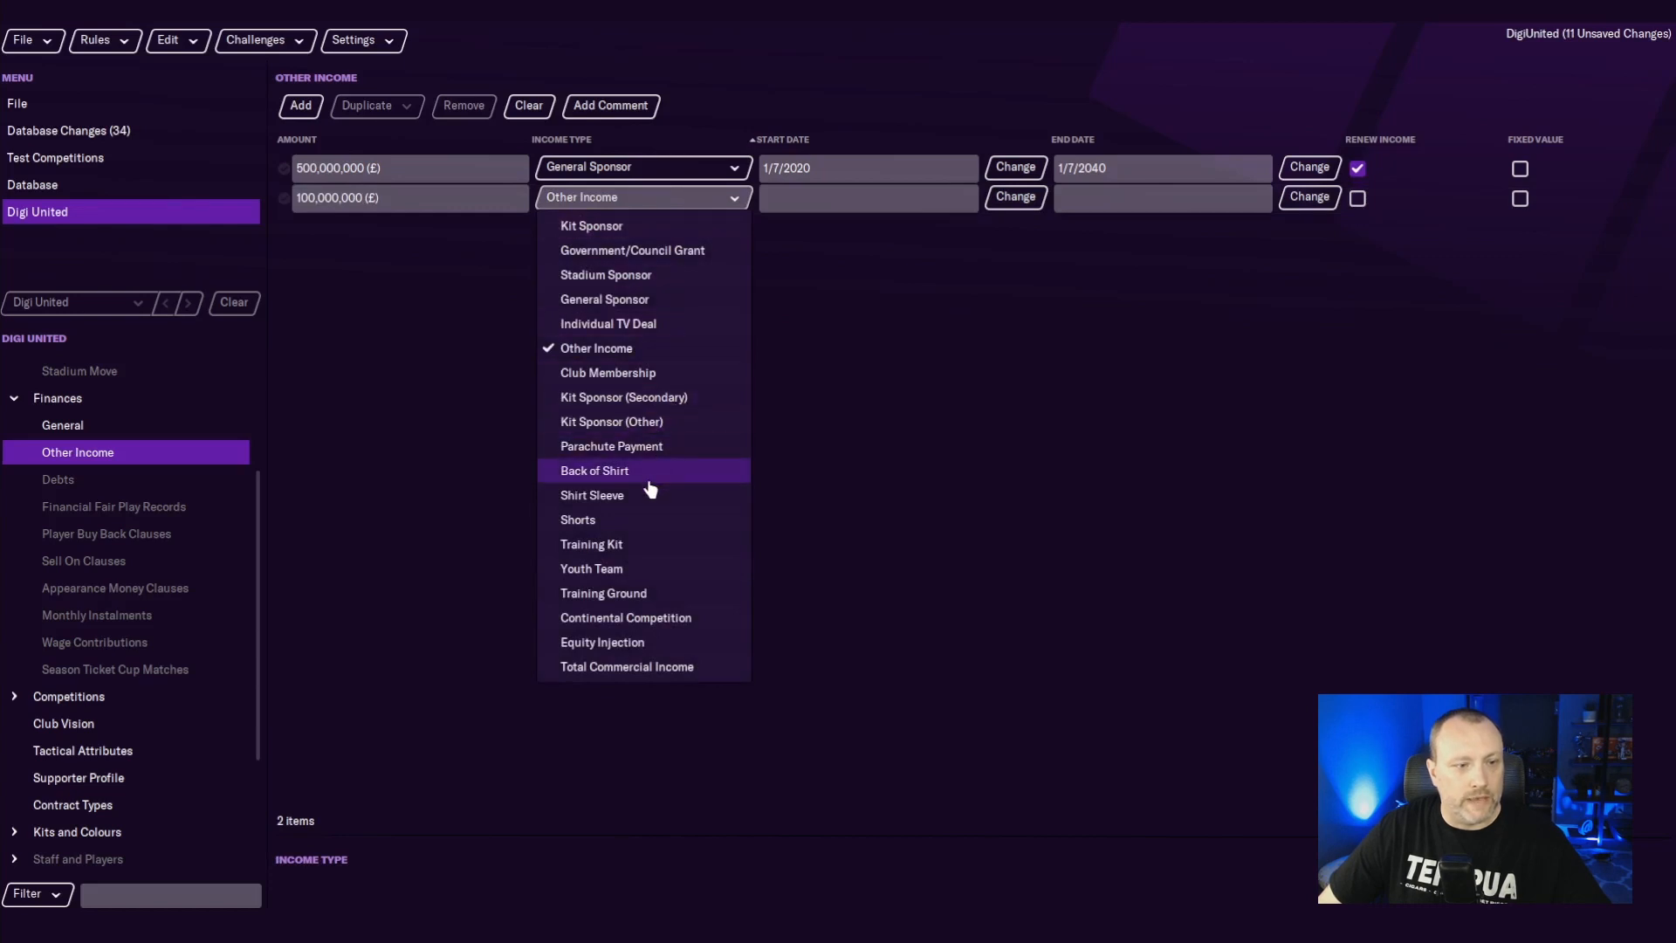
pyautogui.click(593, 470)
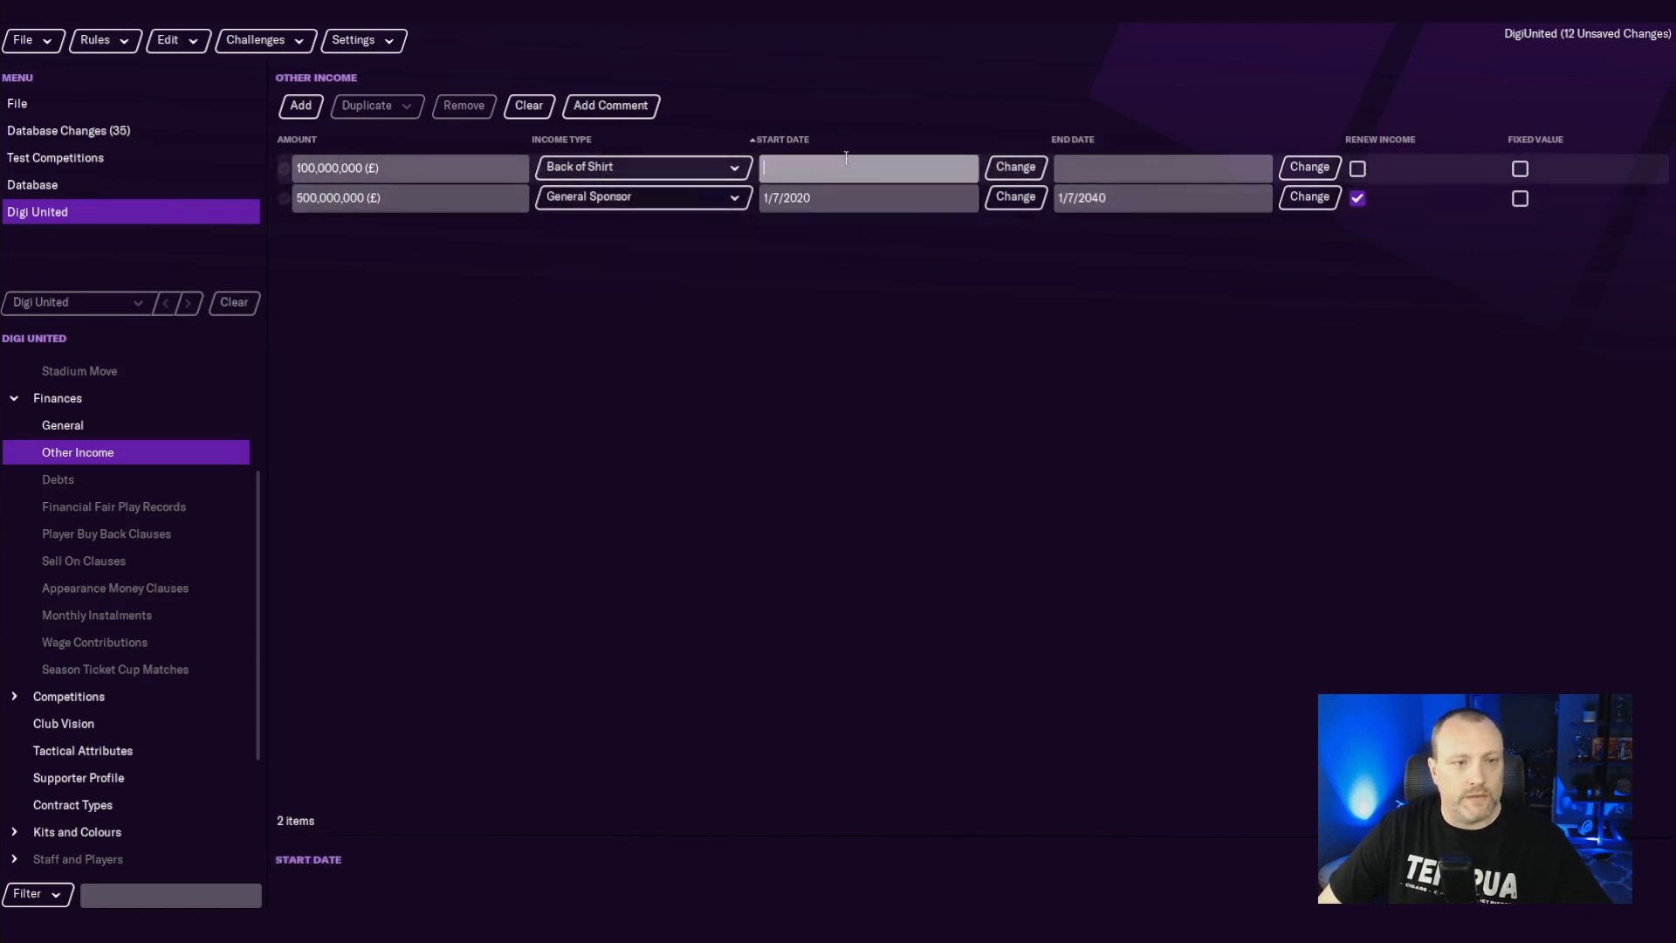
pyautogui.write('1/7/2020')
pyautogui.click(1163, 168)
pyautogui.write('30/6/2021')
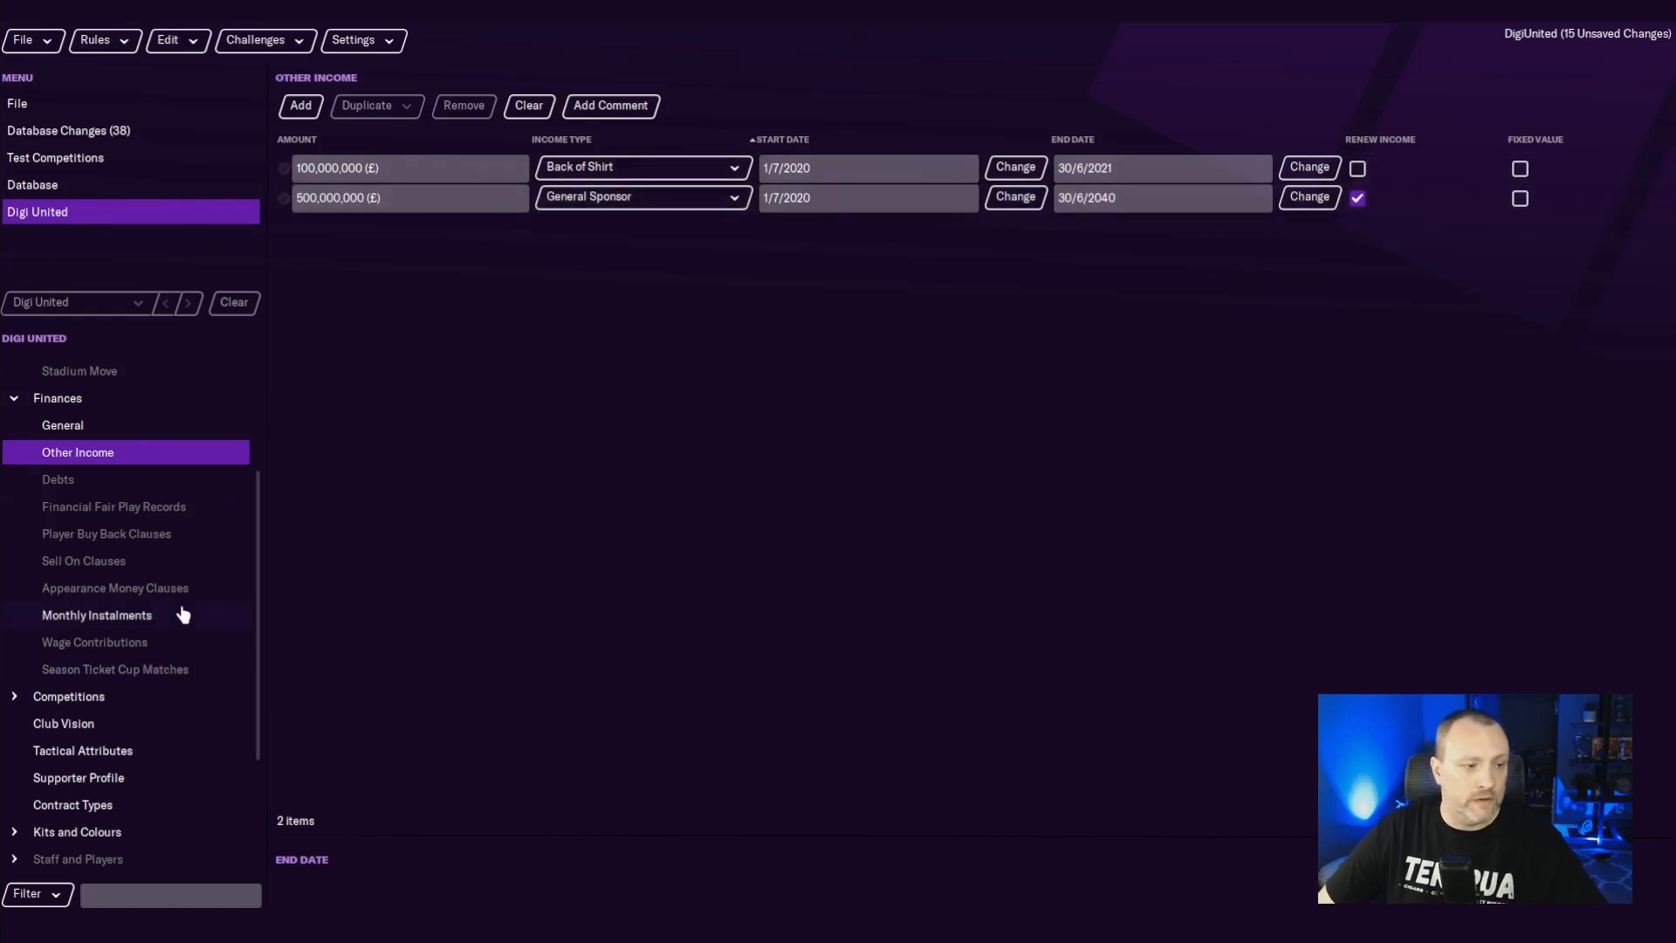
pyautogui.click(56, 479)
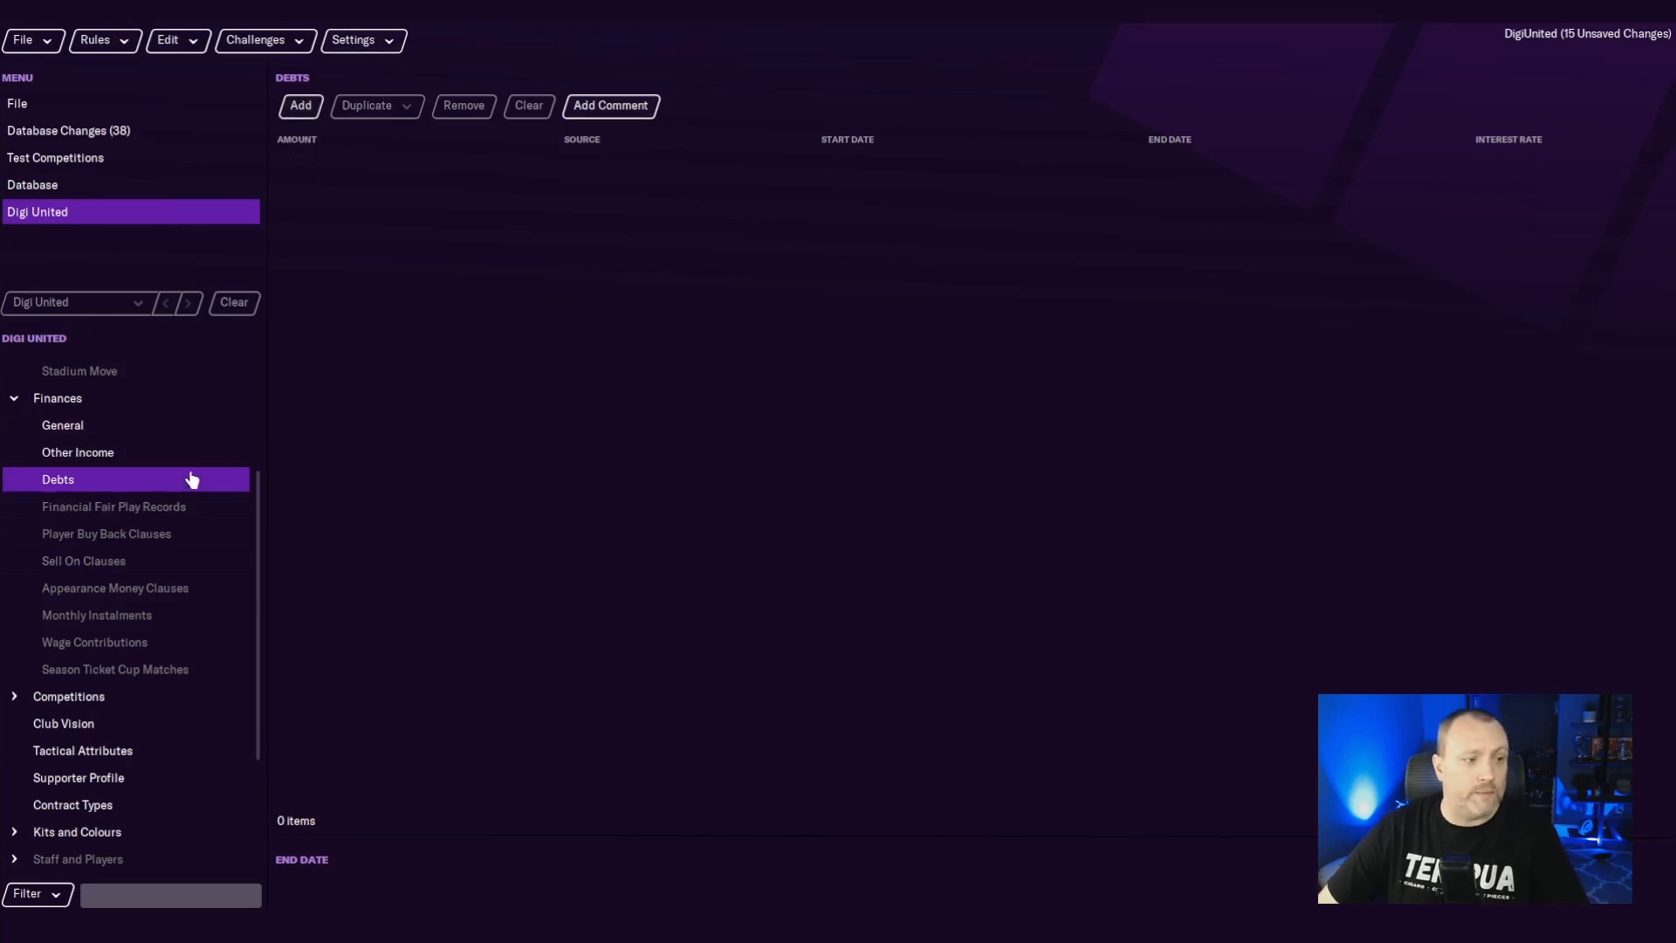
# Save the edited Digi United data as a new editor data file.
pyautogui.click(21, 40)
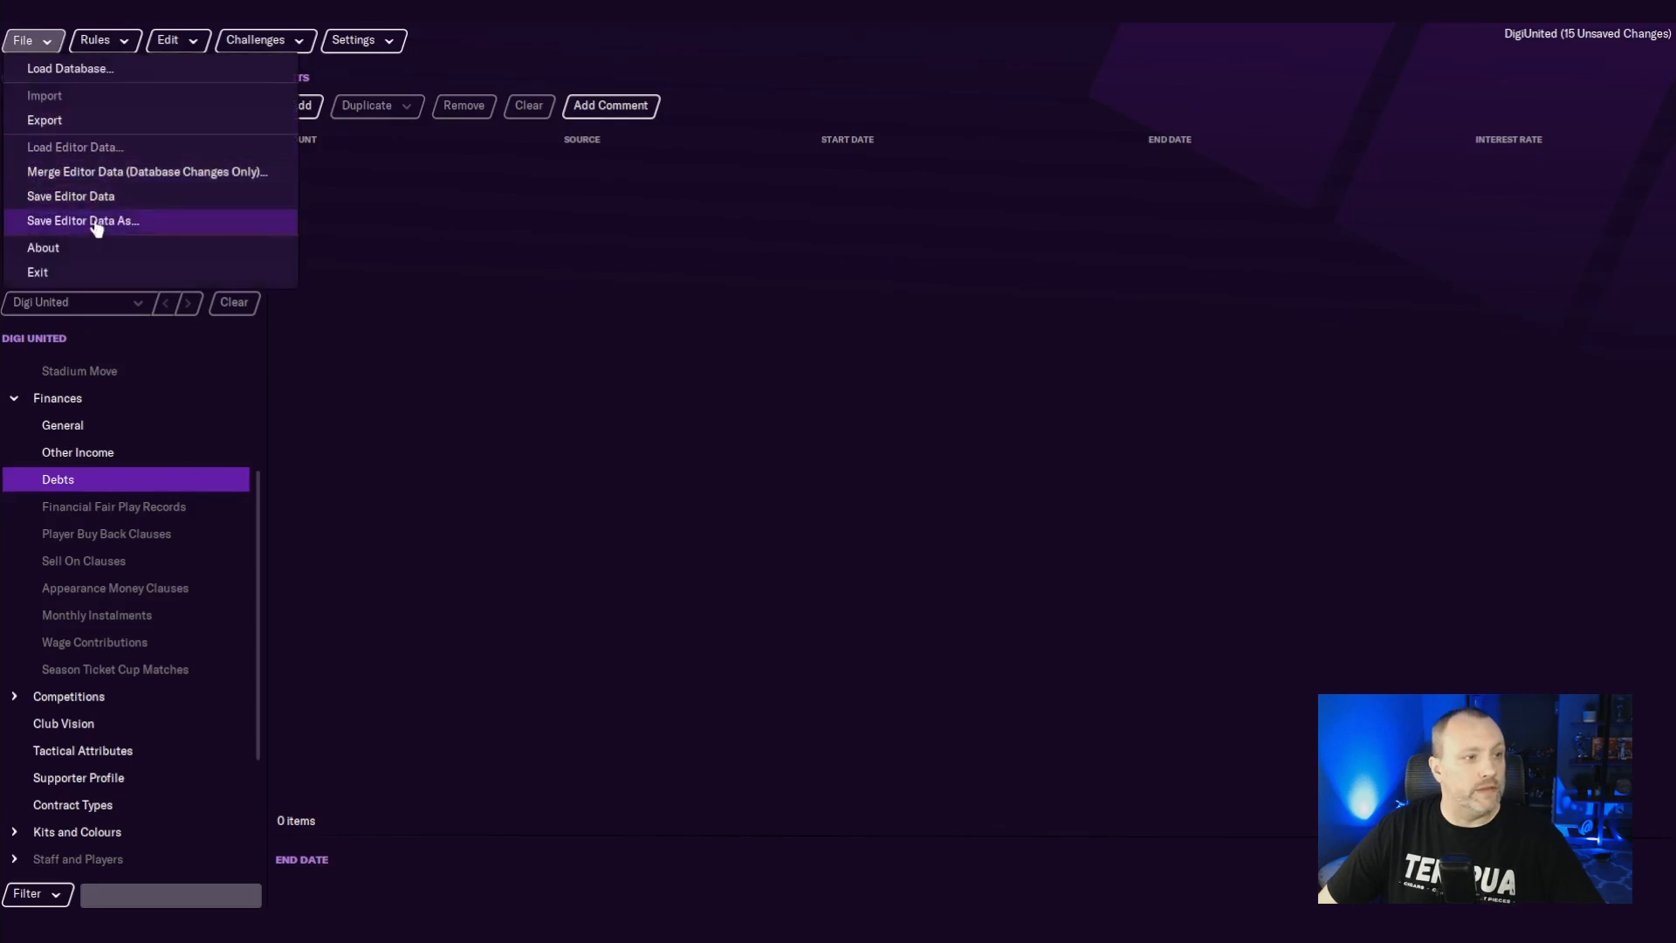
pyautogui.click(82, 220)
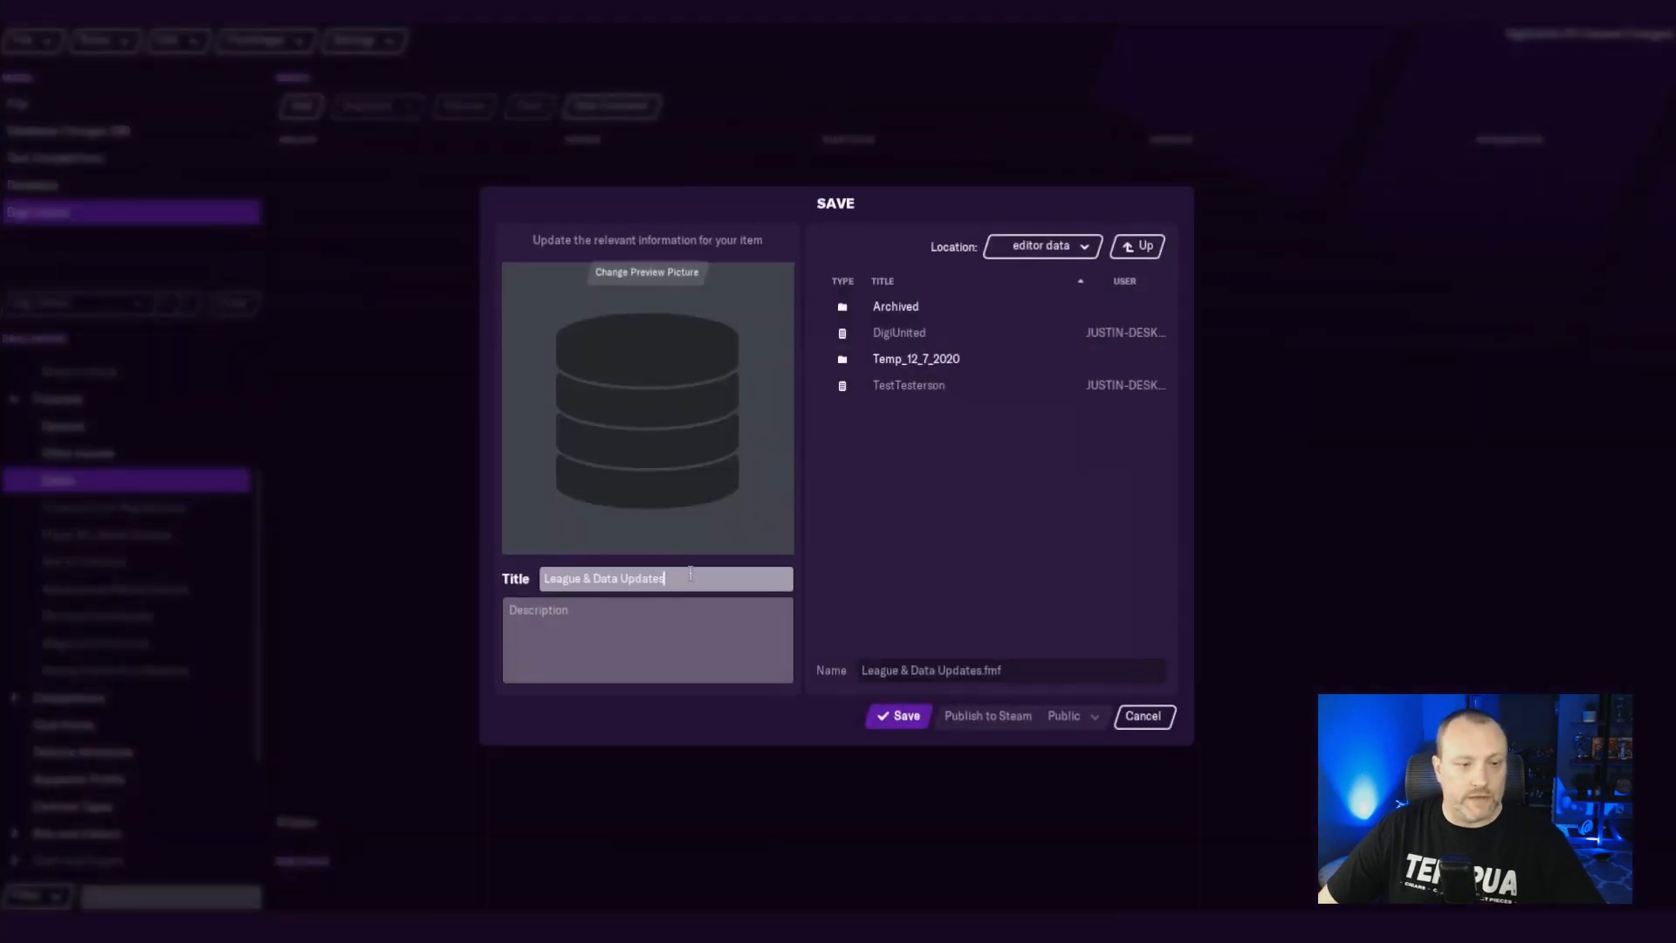
pyautogui.click(898, 716)
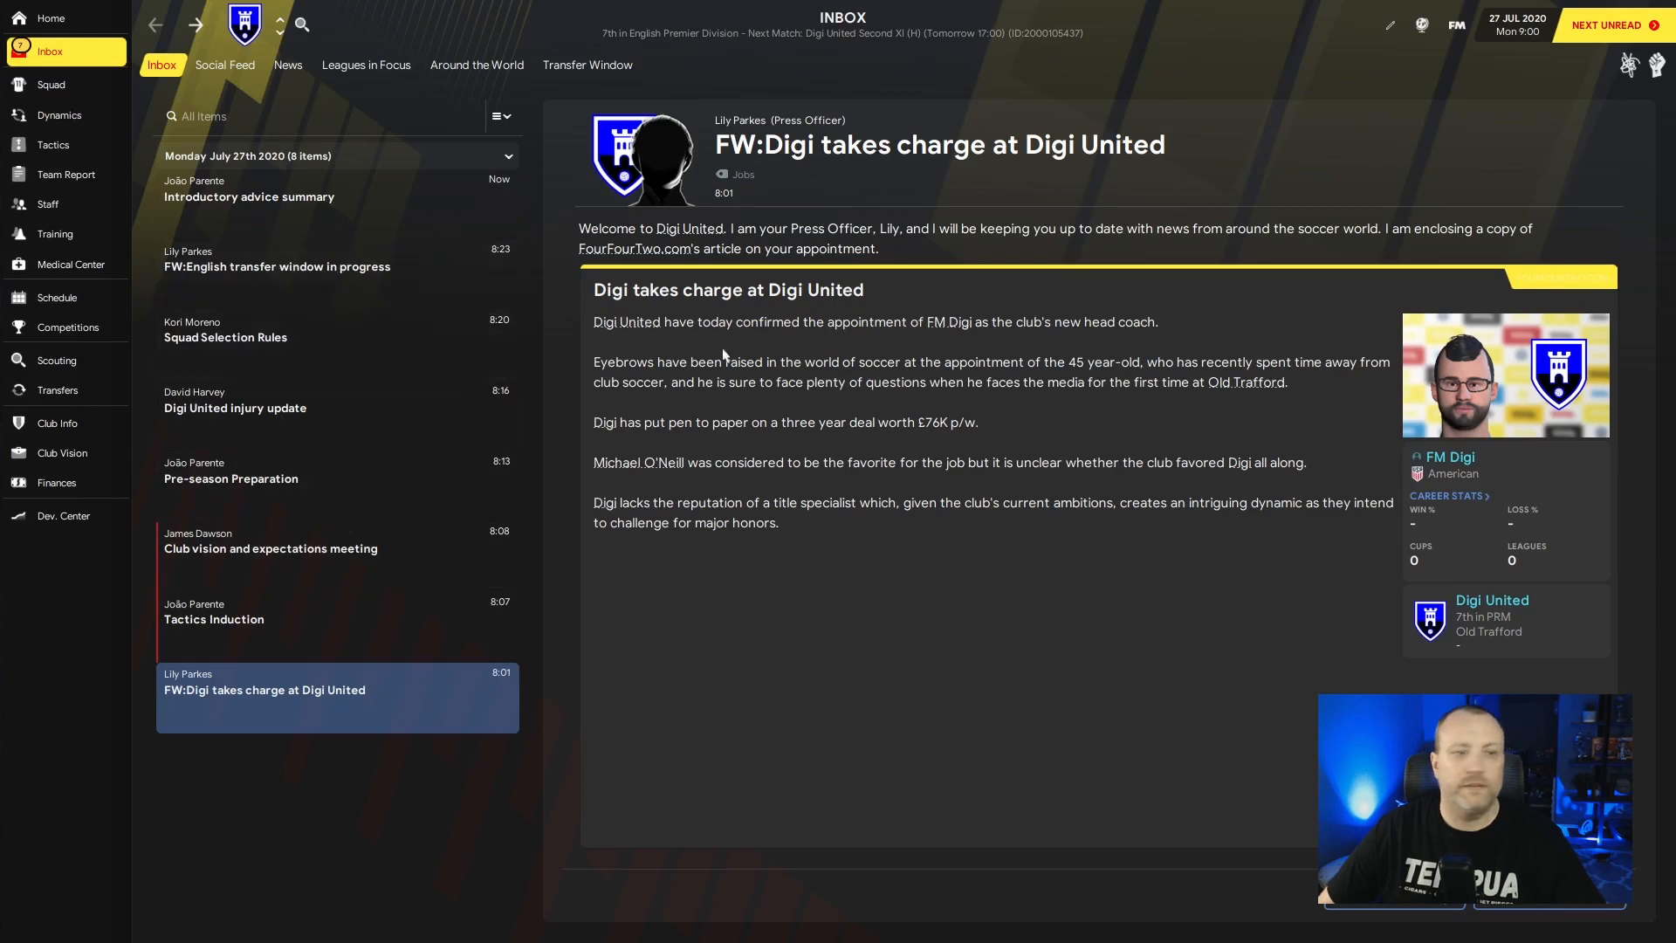
# Check Digi United's finances balance and the £500M and £100M deals under Sponsors and Others.
pyautogui.click(56, 482)
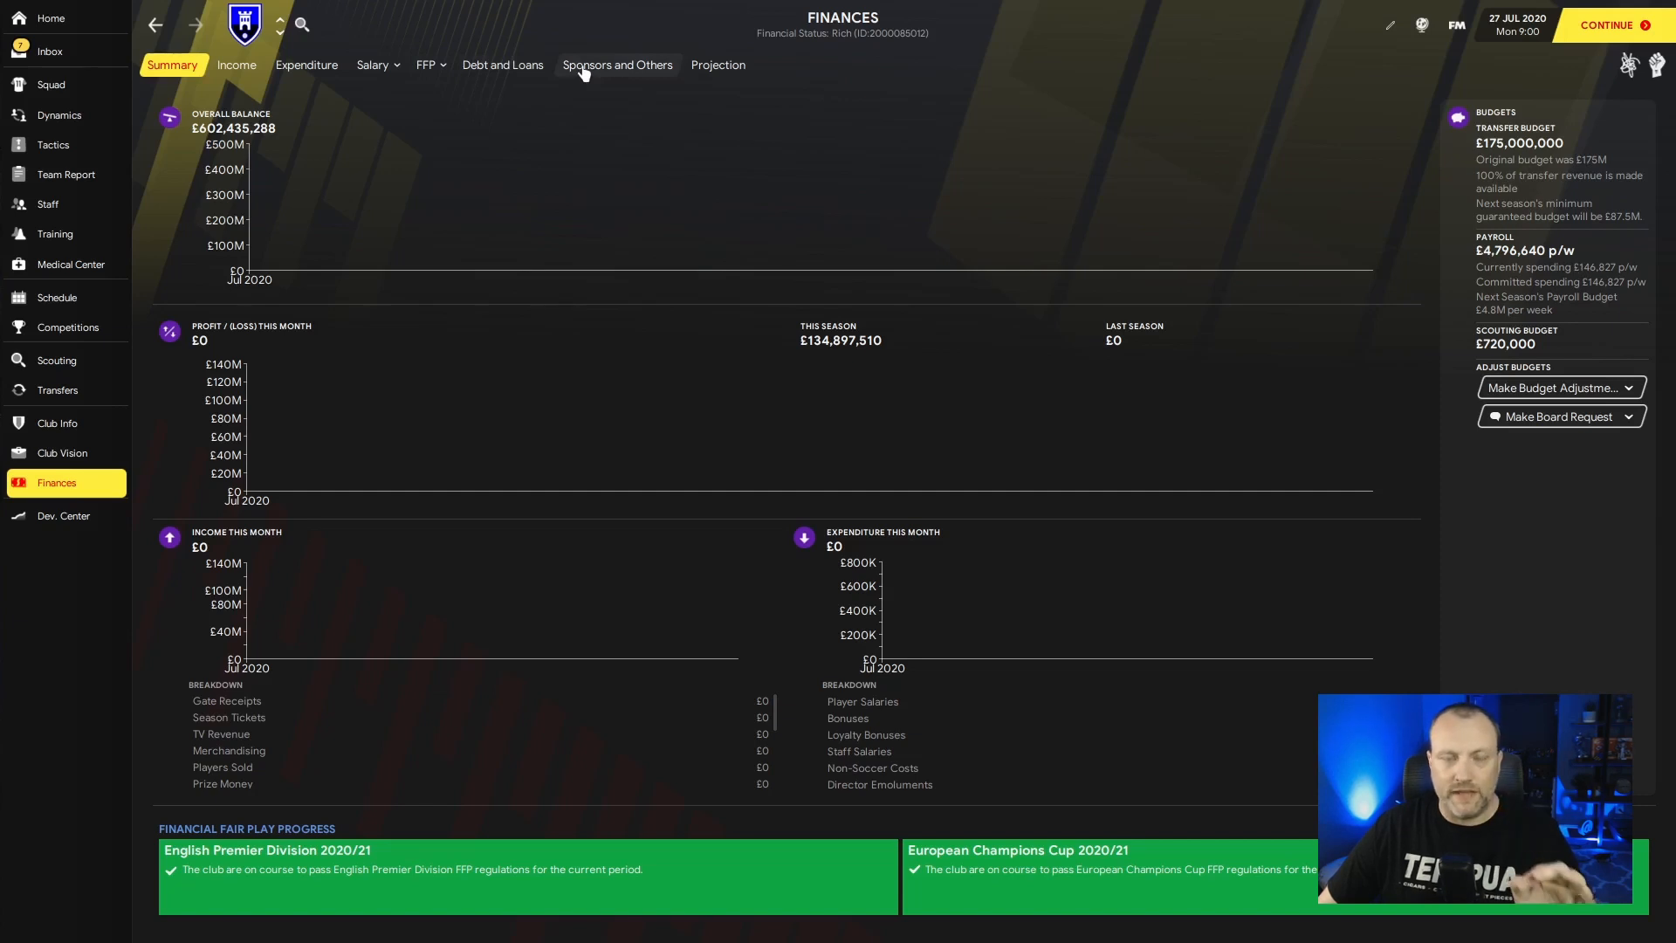
pyautogui.moveTo(616, 72)
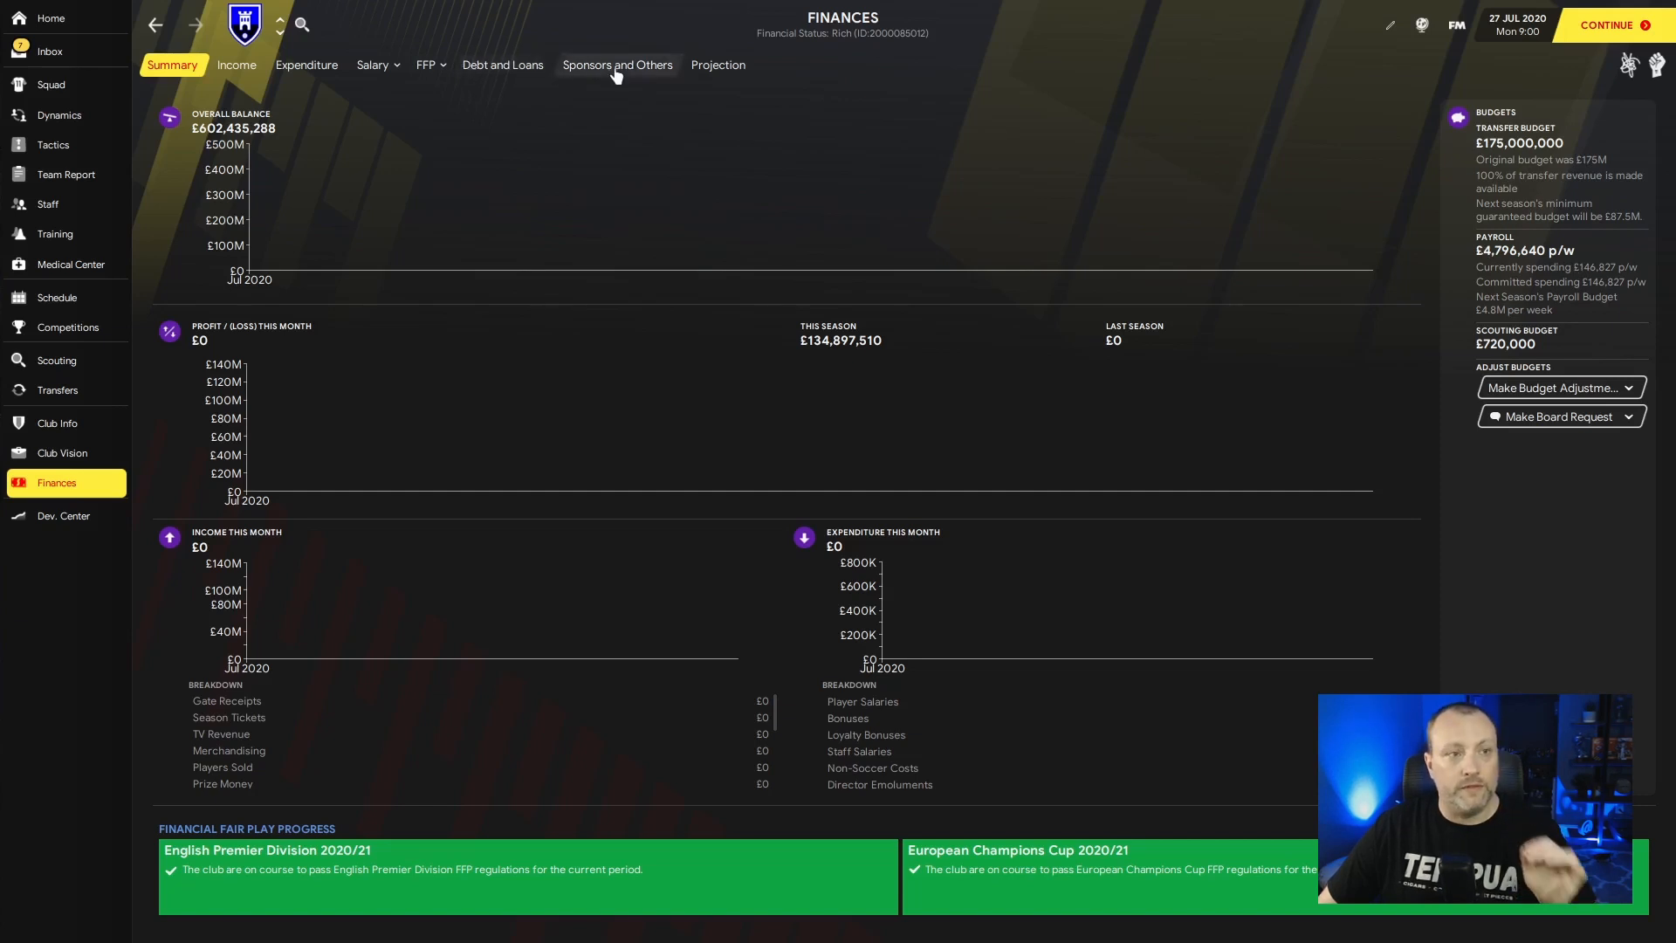
pyautogui.click(616, 65)
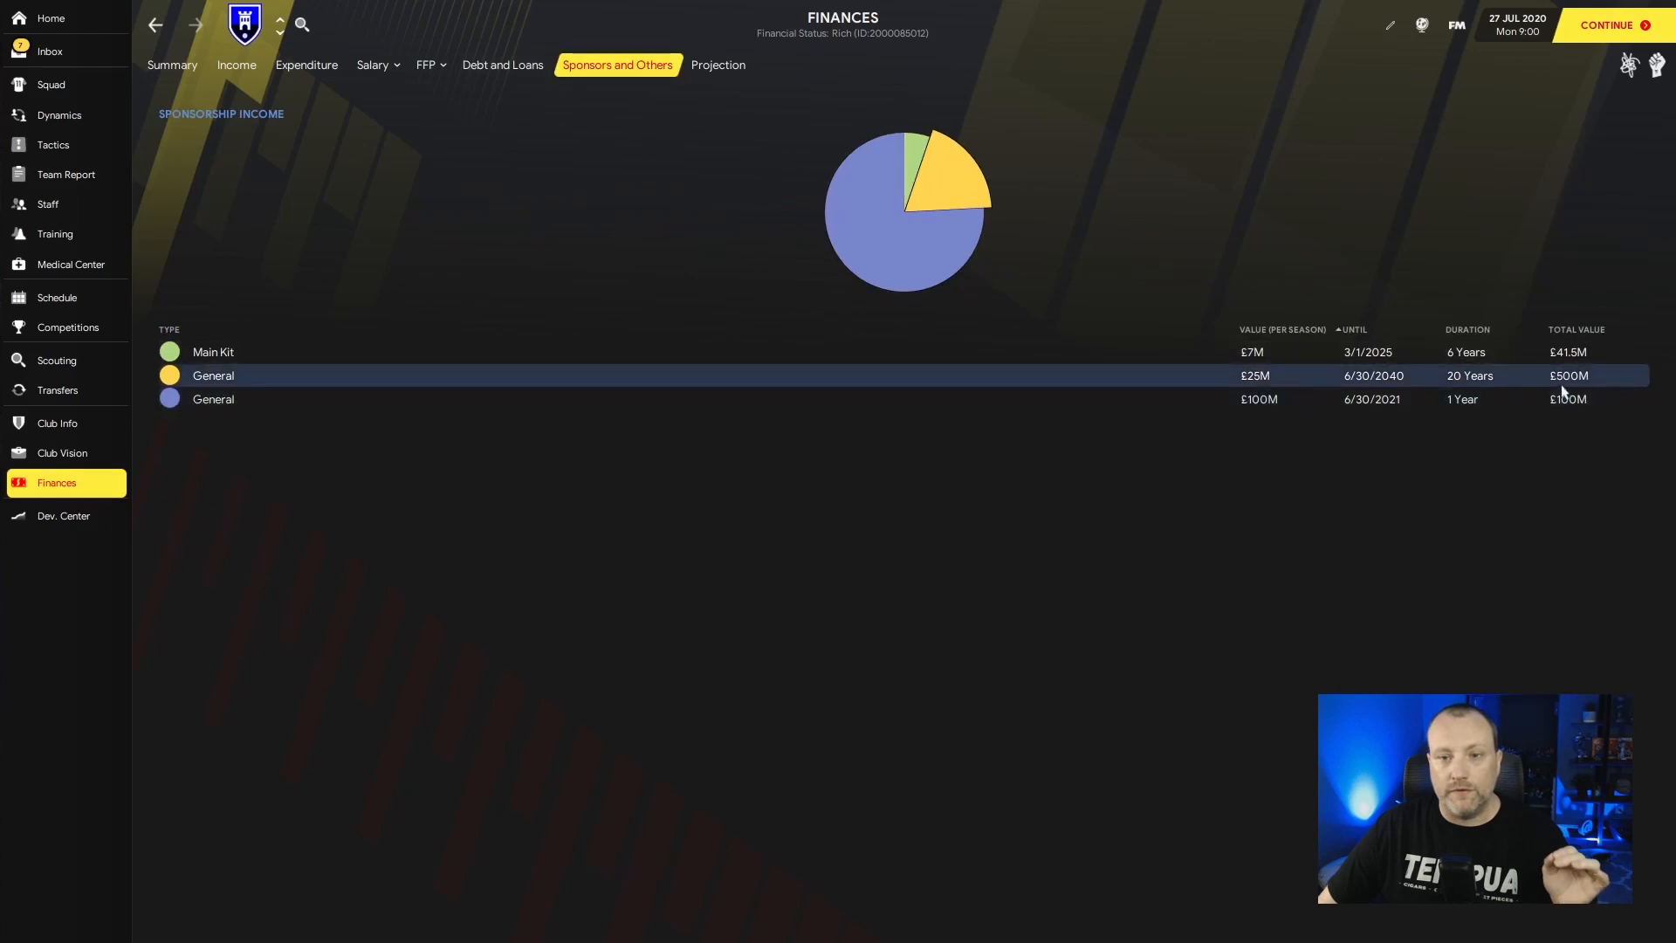
pyautogui.moveTo(1501, 382)
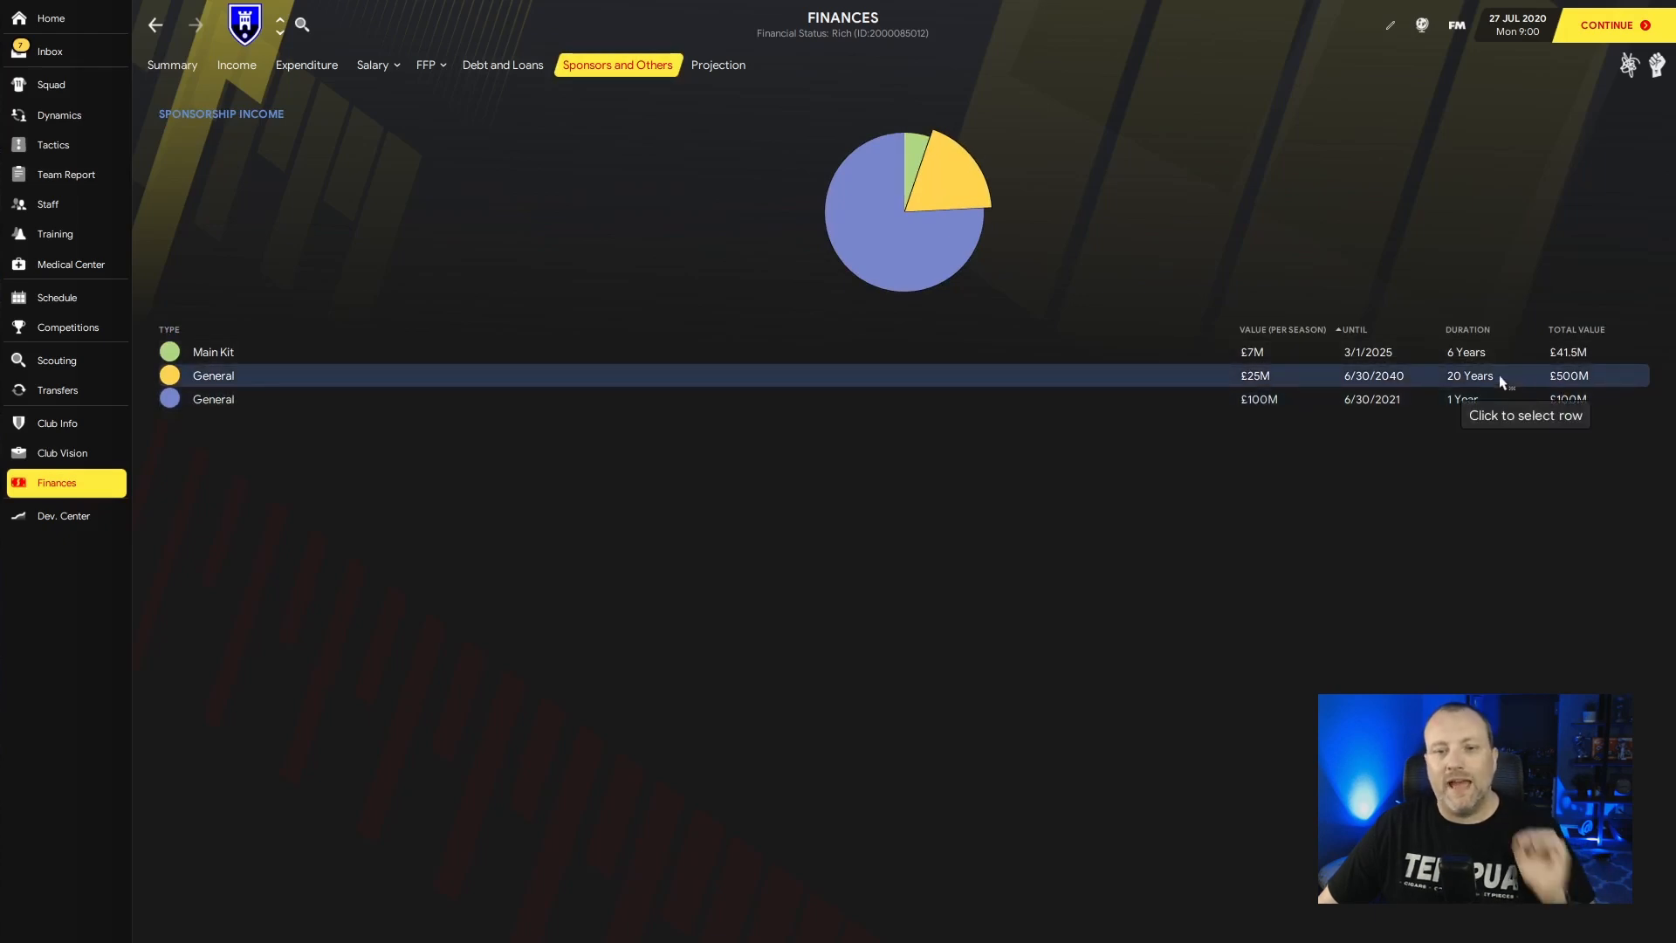